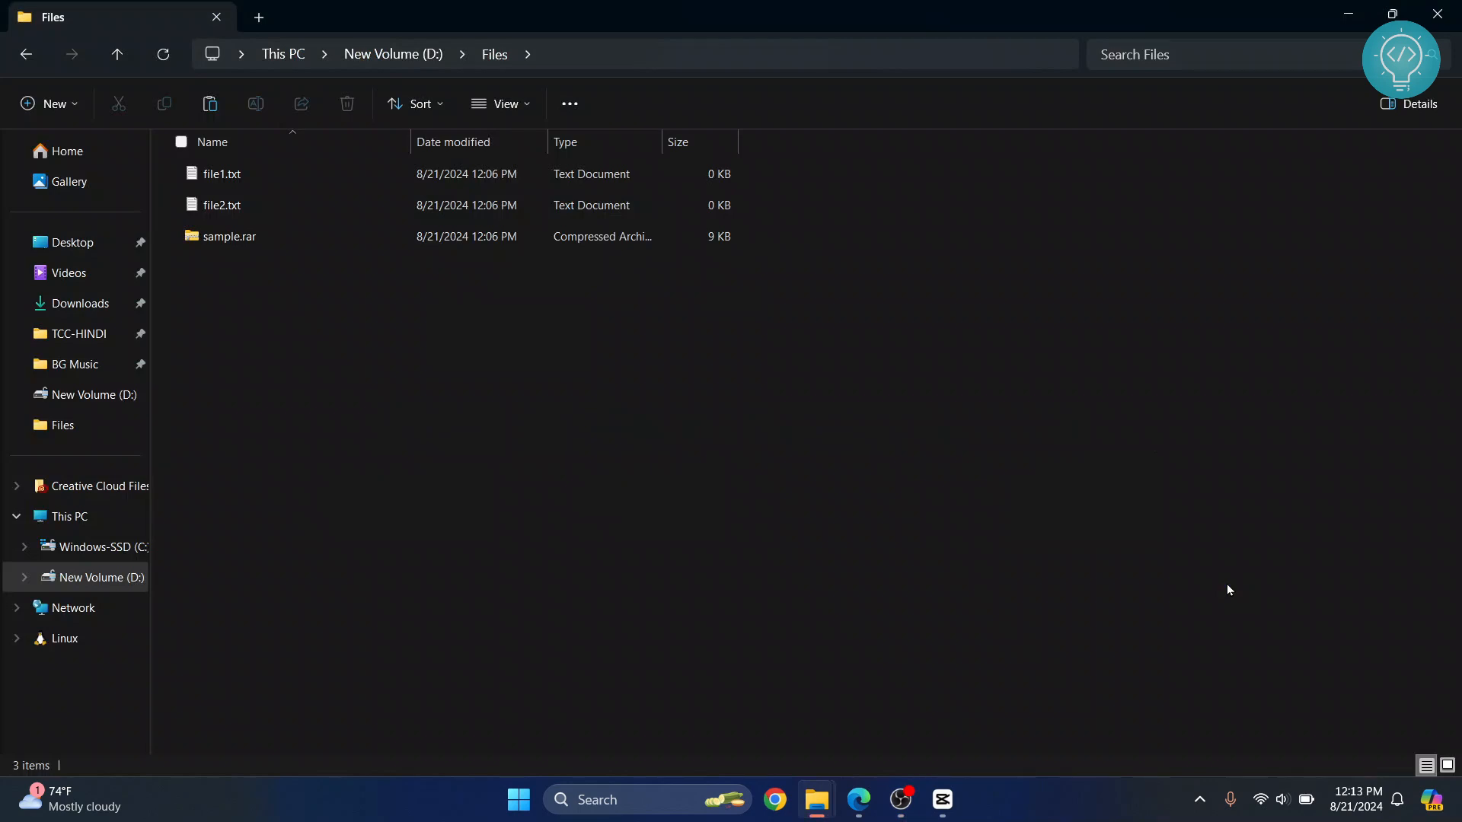
- Select sample.rar in D:\Files and start Extract All from its context menu
left_click(229, 236)
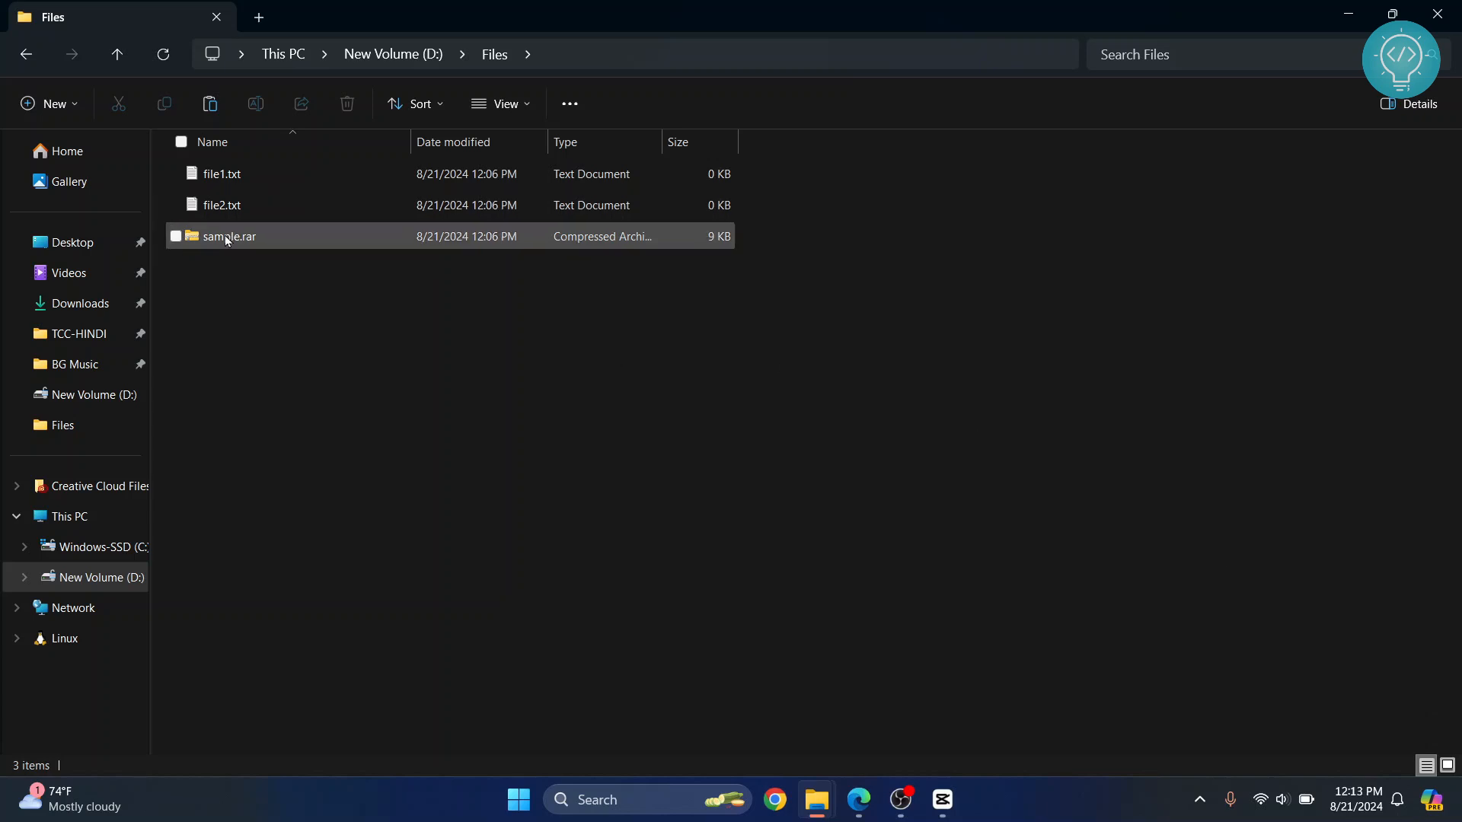
left_click(228, 236)
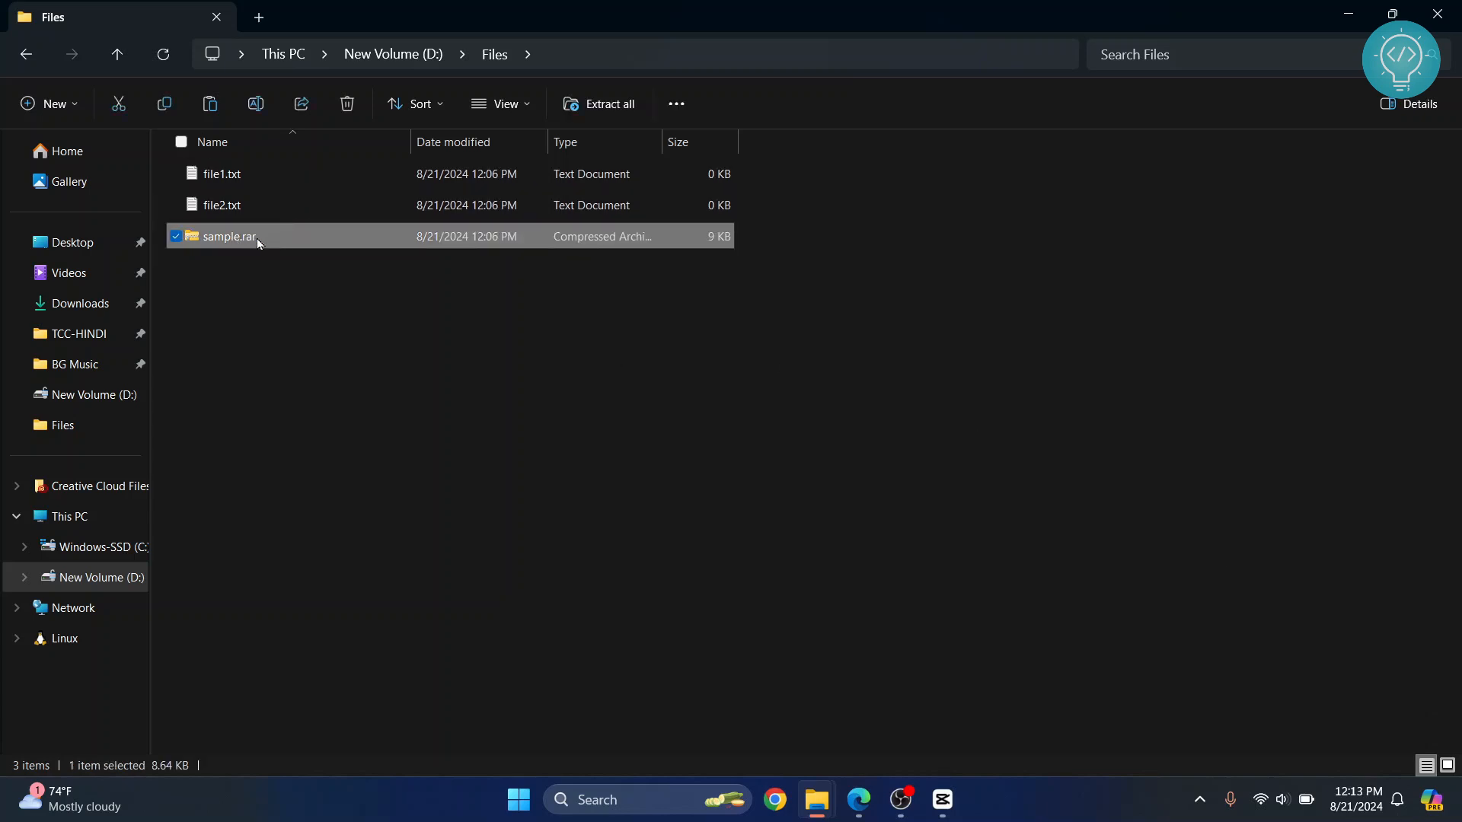
mouse_move(227, 236)
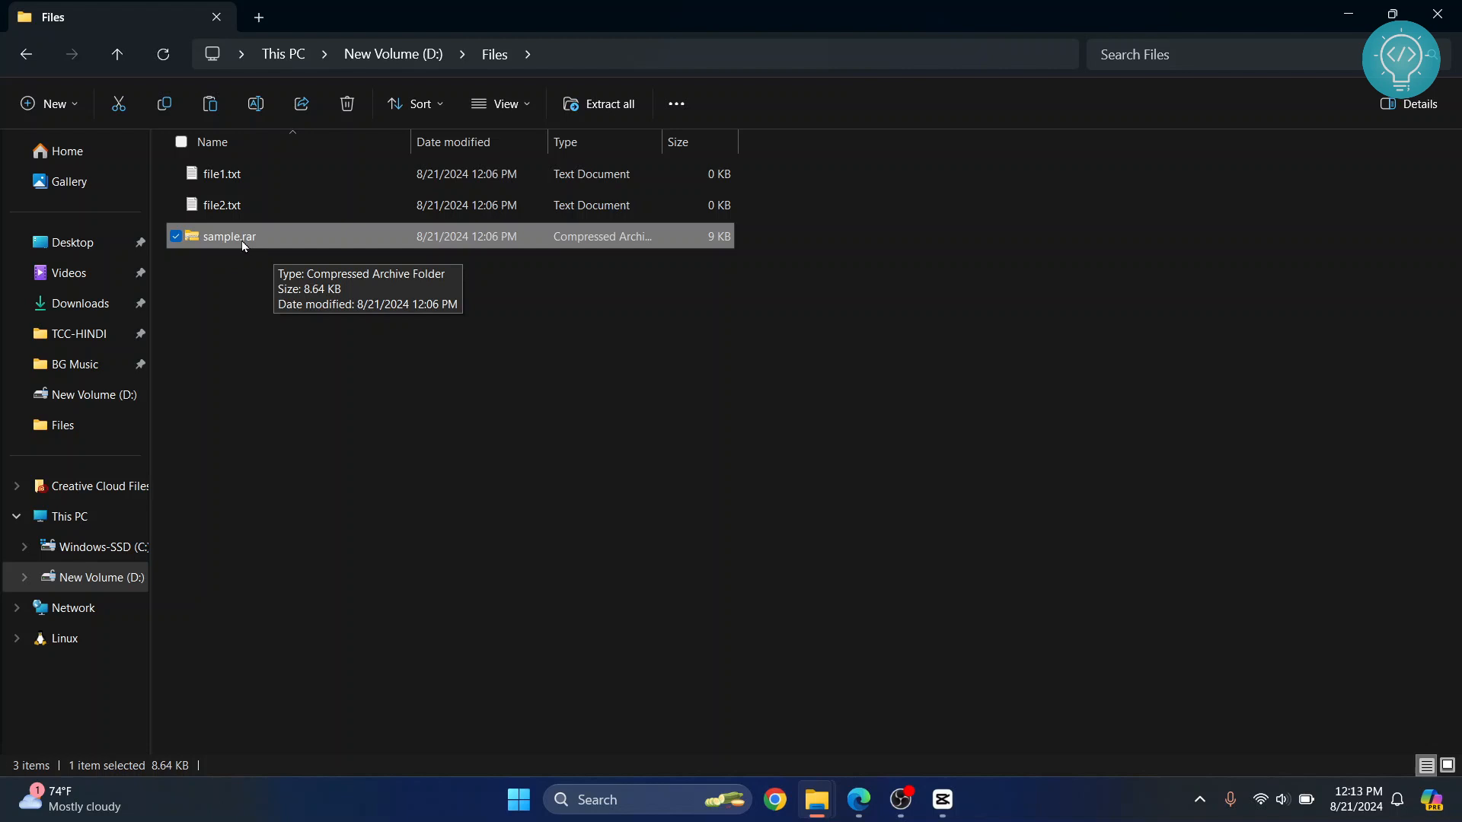
mouse_move(209, 322)
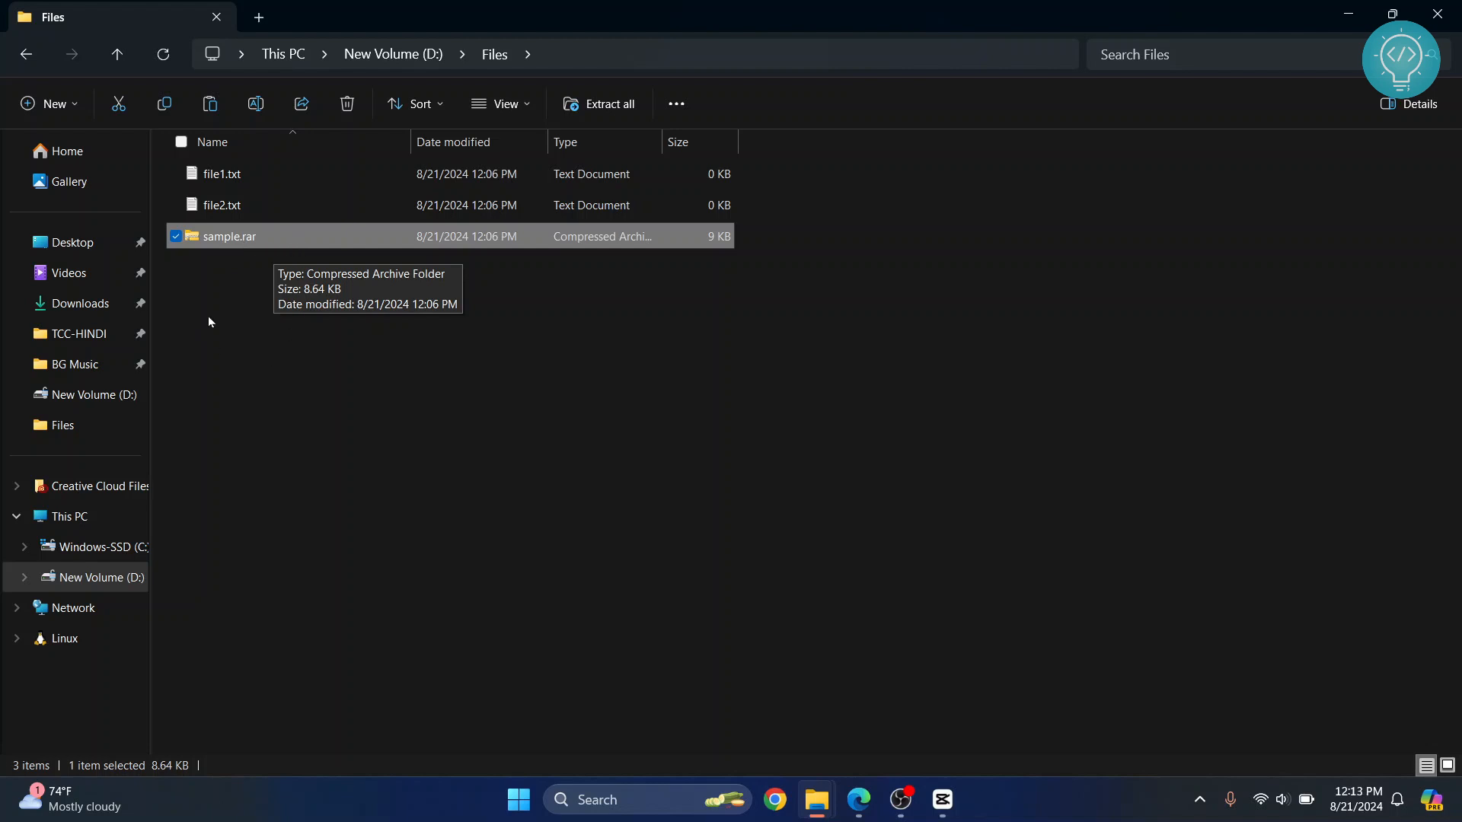
mouse_move(250, 236)
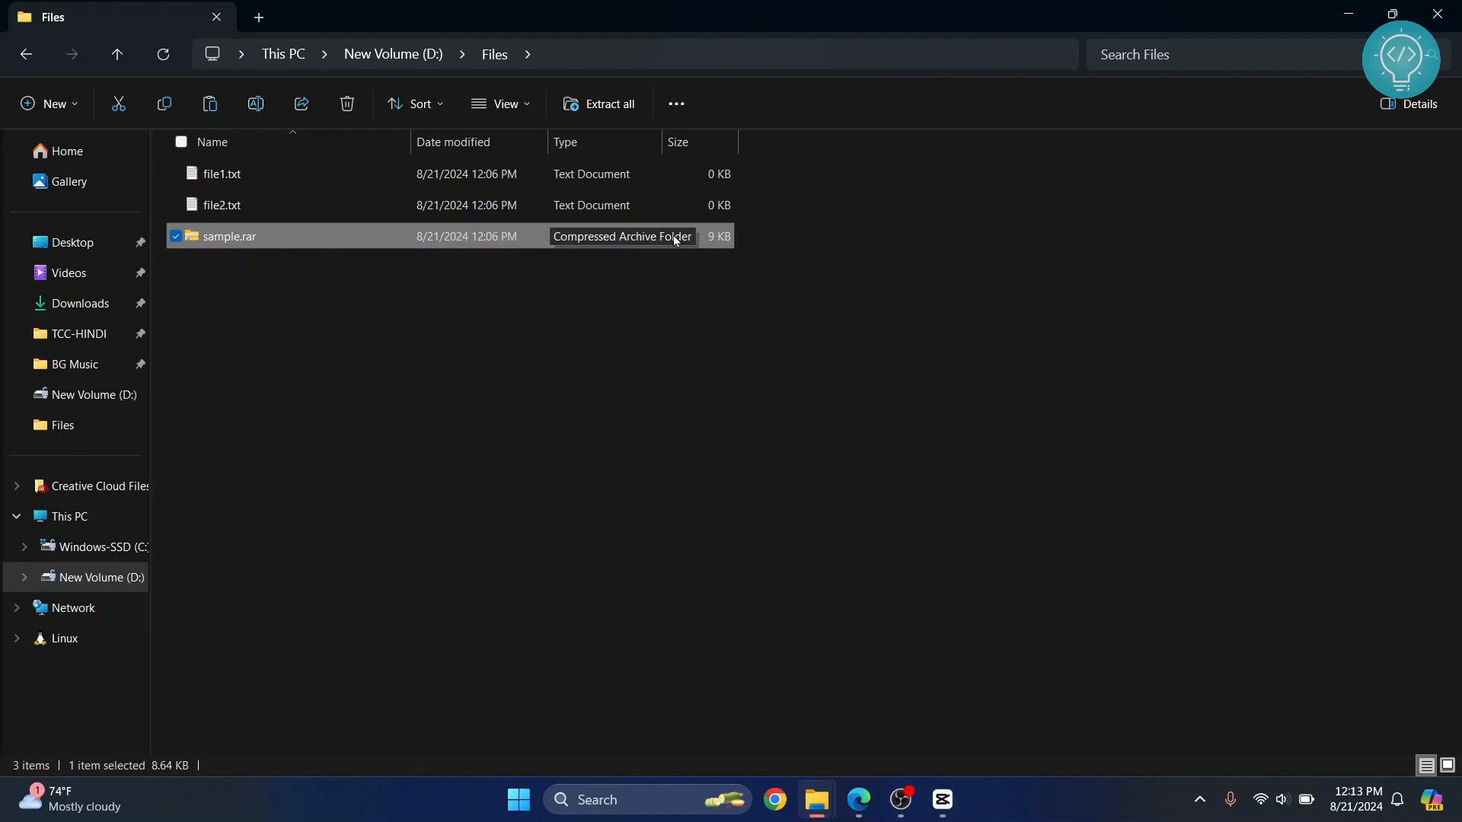
mouse_move(160, 245)
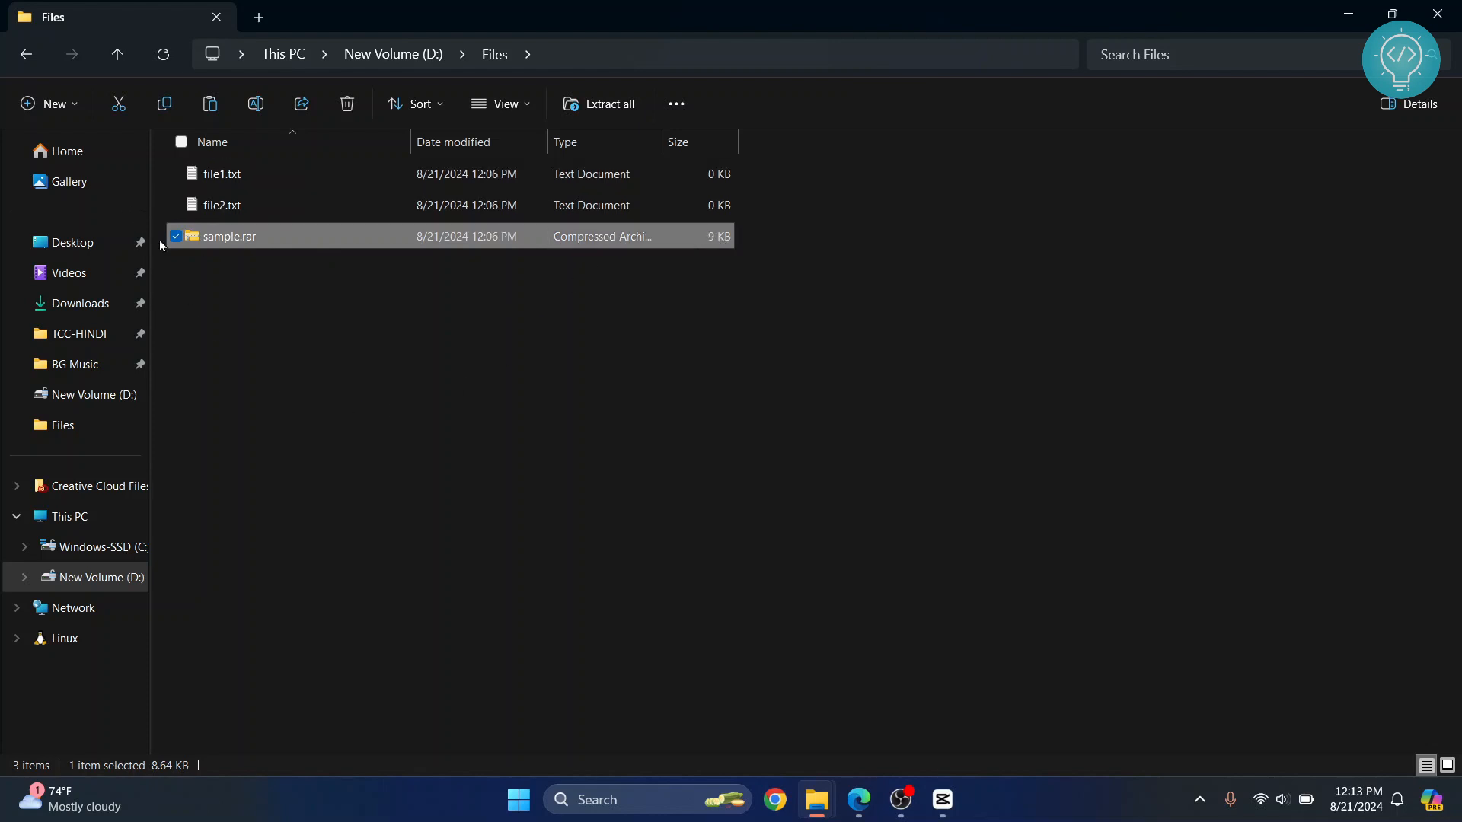
mouse_move(230, 236)
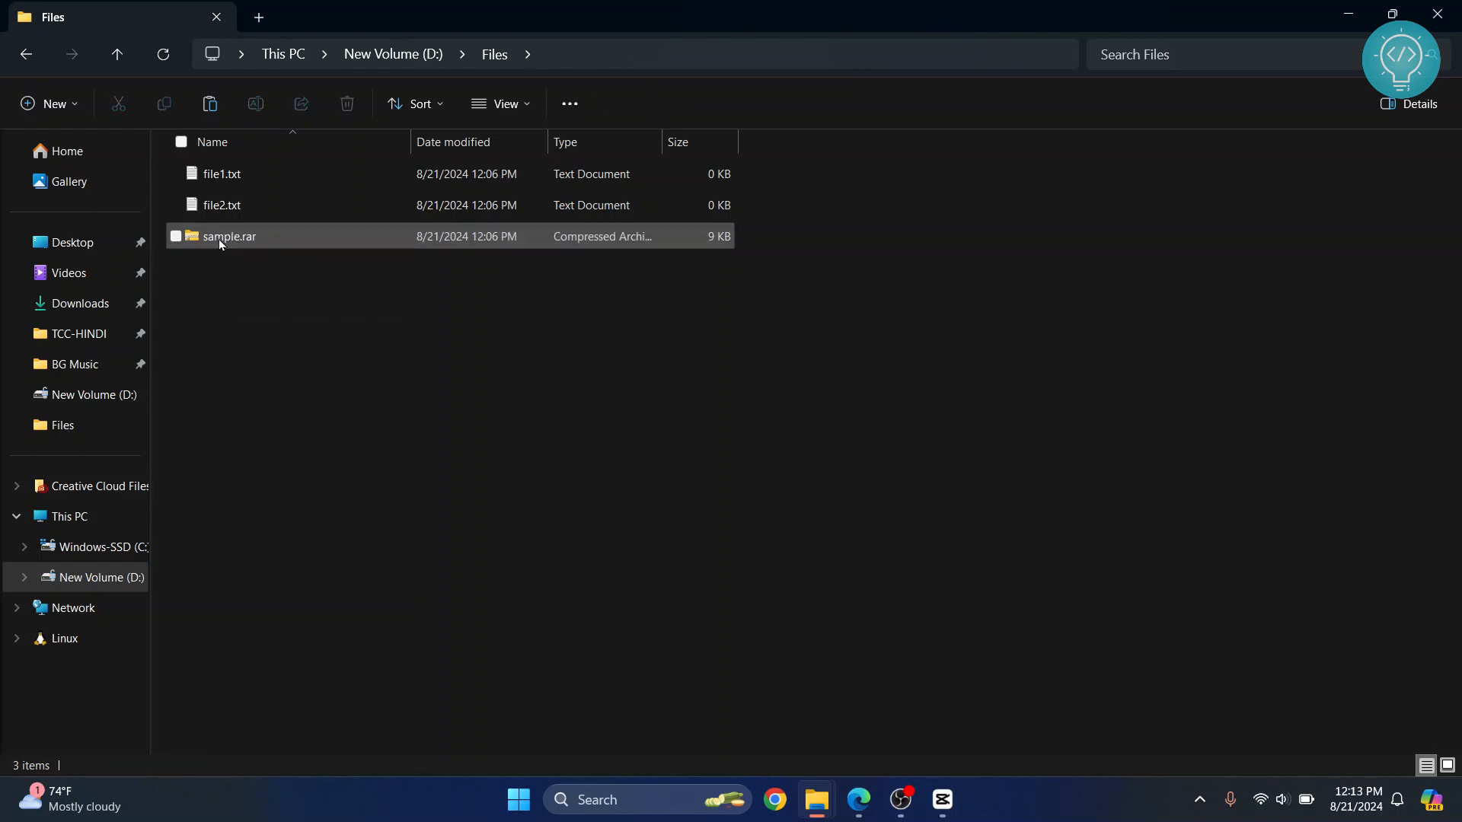
mouse_move(228, 236)
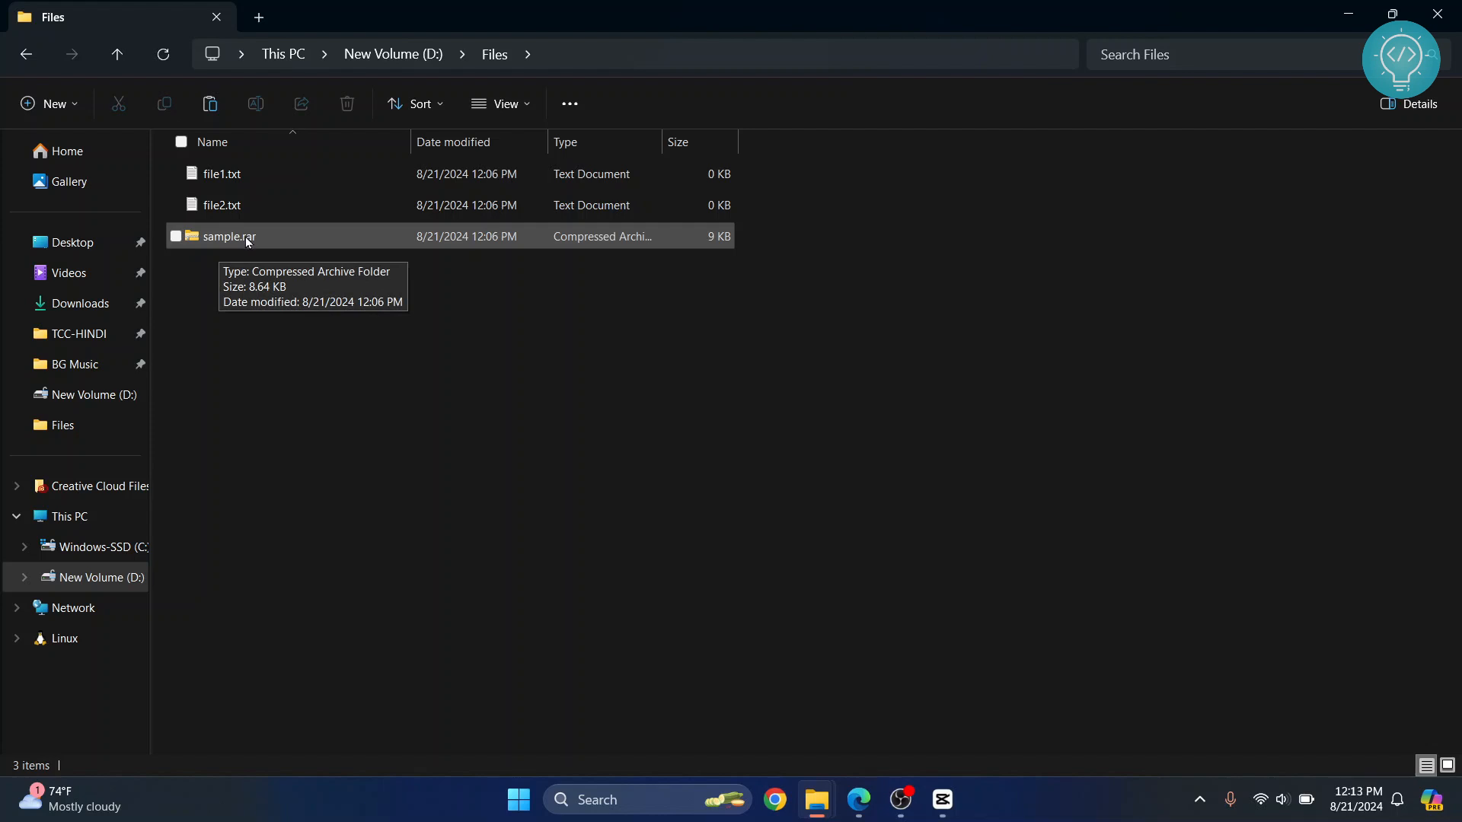
left_click(228, 236)
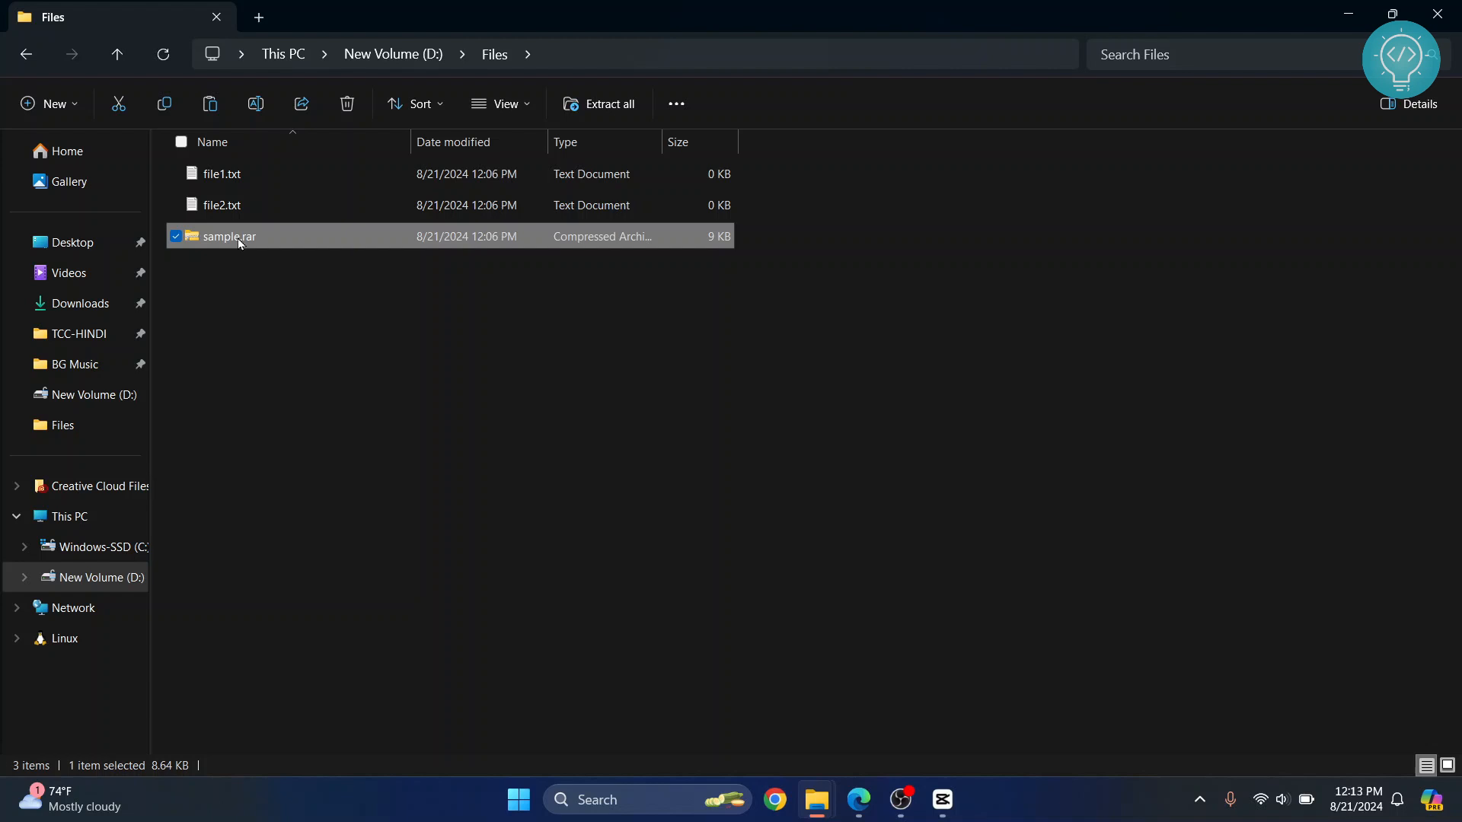
mouse_move(229, 236)
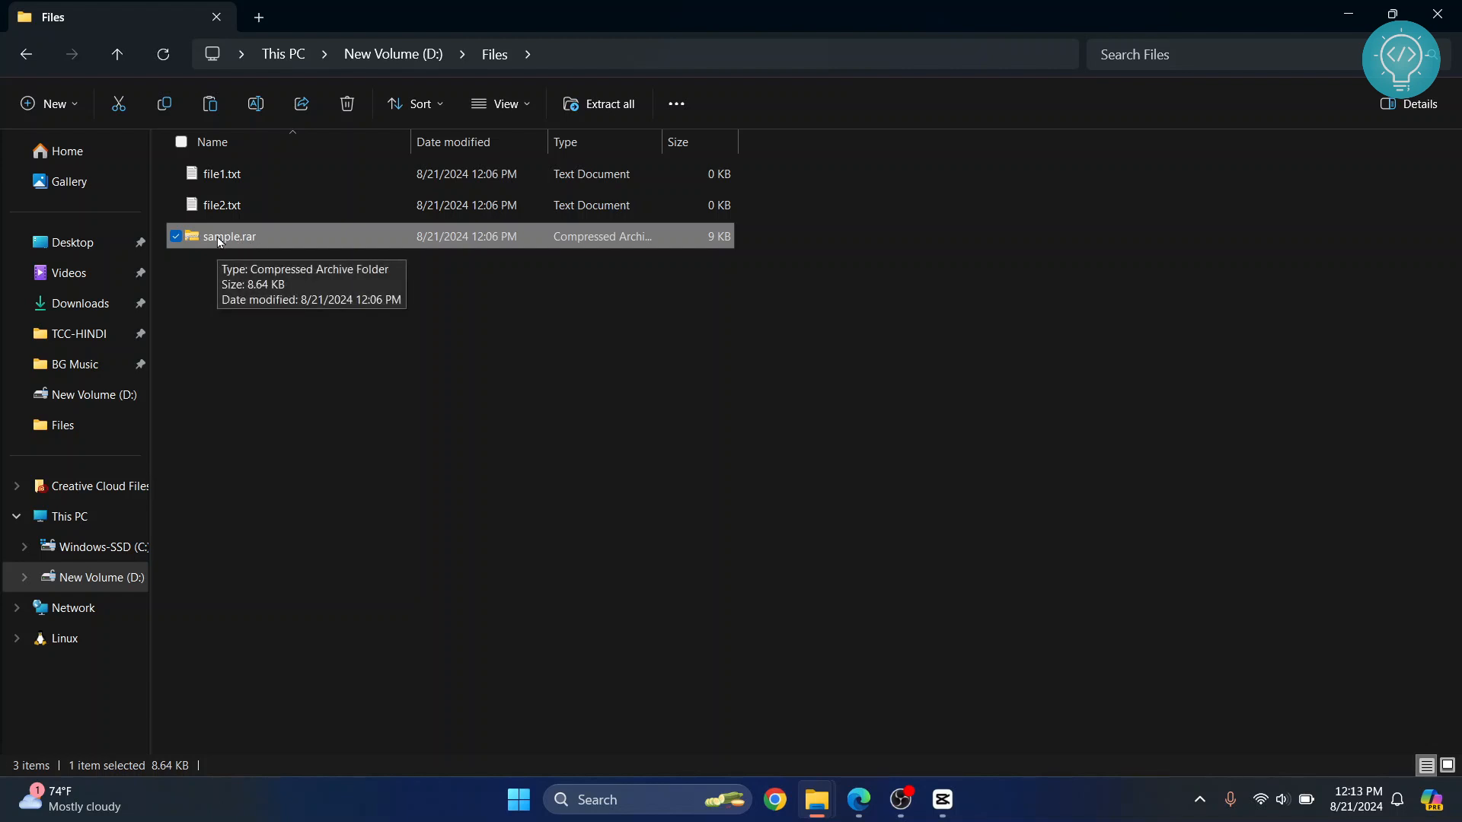
right_click(227, 236)
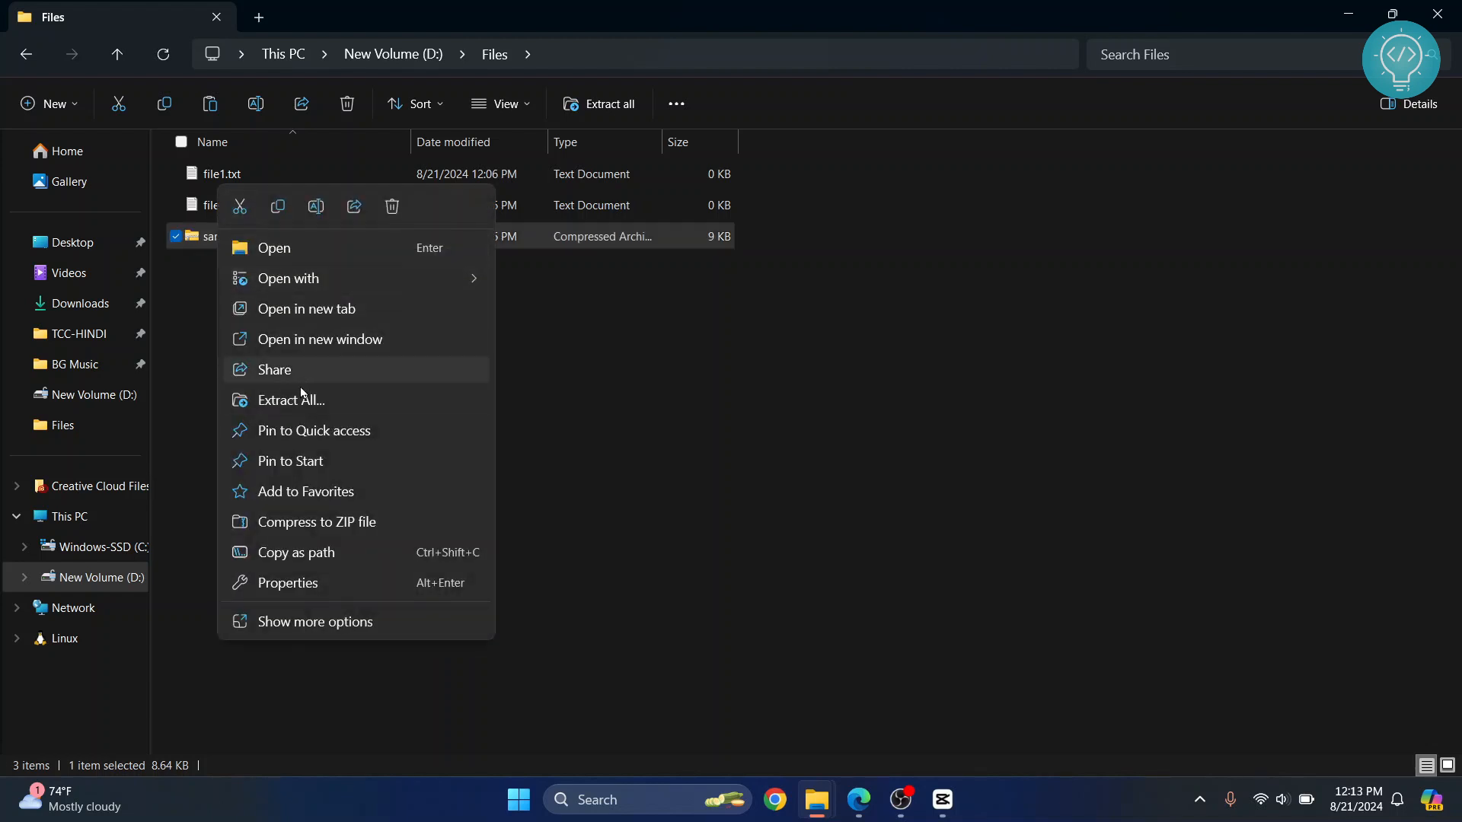
left_click(290, 400)
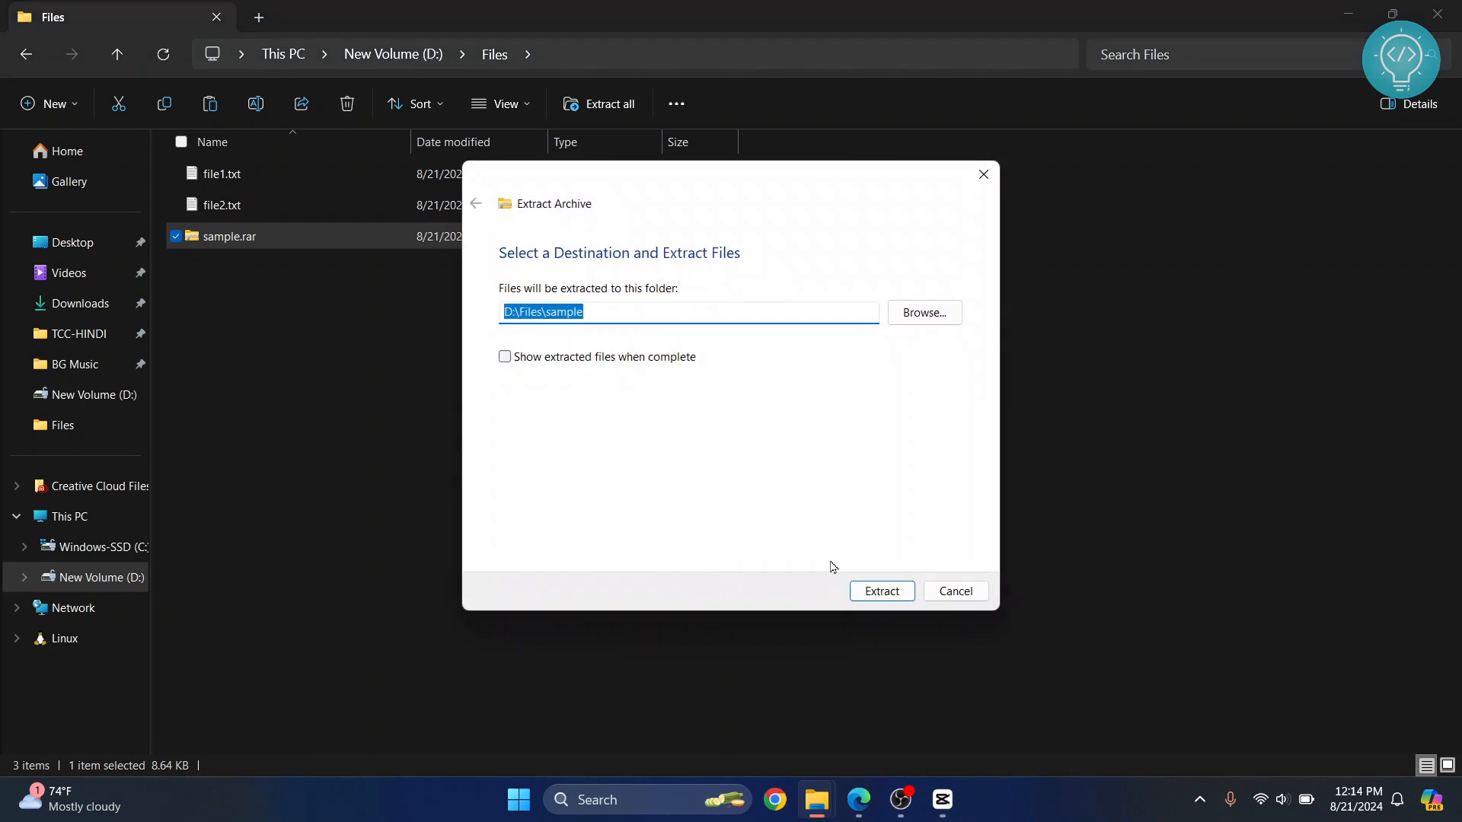
mouse_move(554, 299)
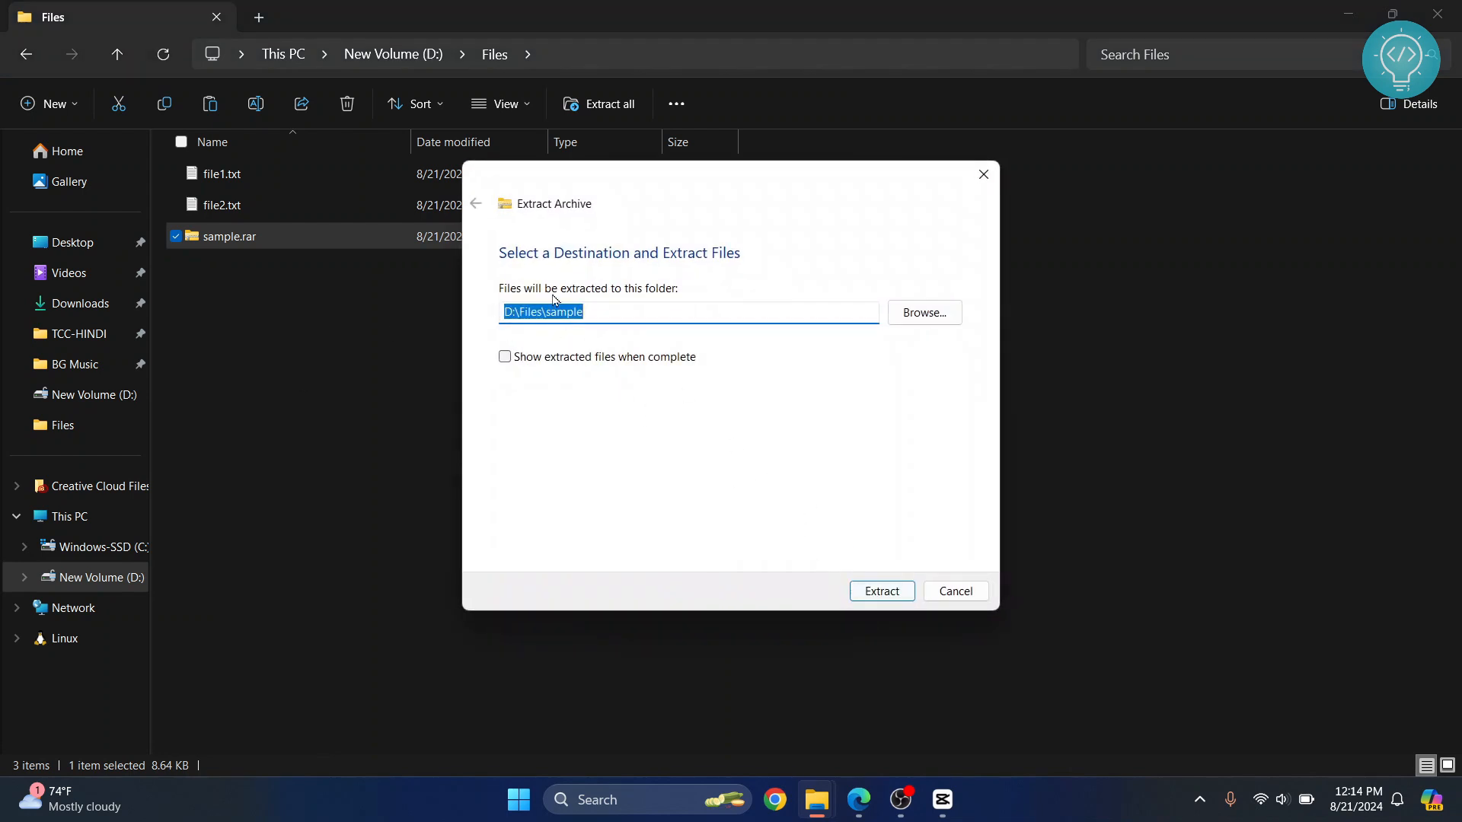
- Extract the archive into a new 'extracted' folder and show its contents
left_click(554, 311)
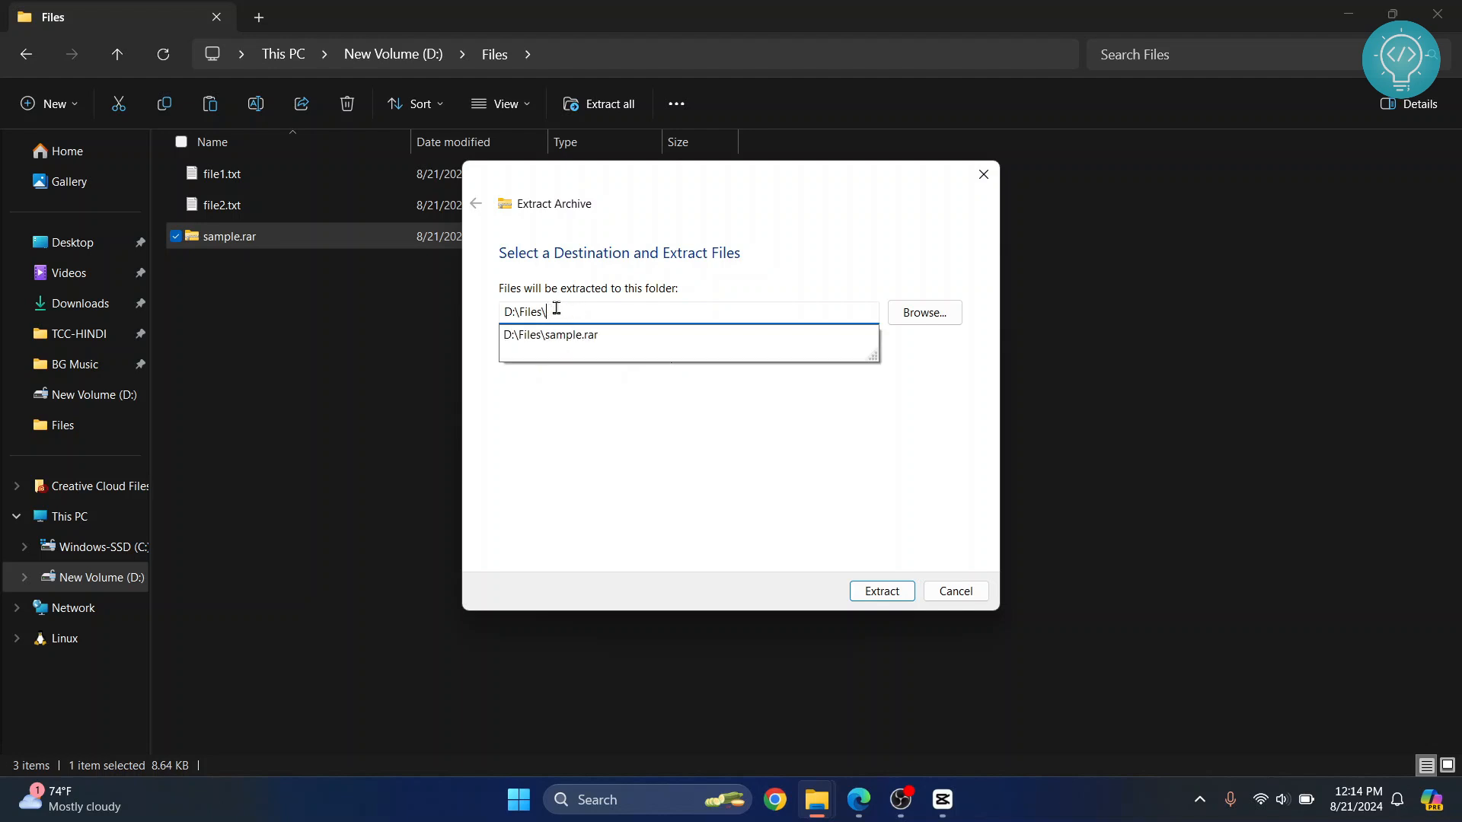
type("extracted")
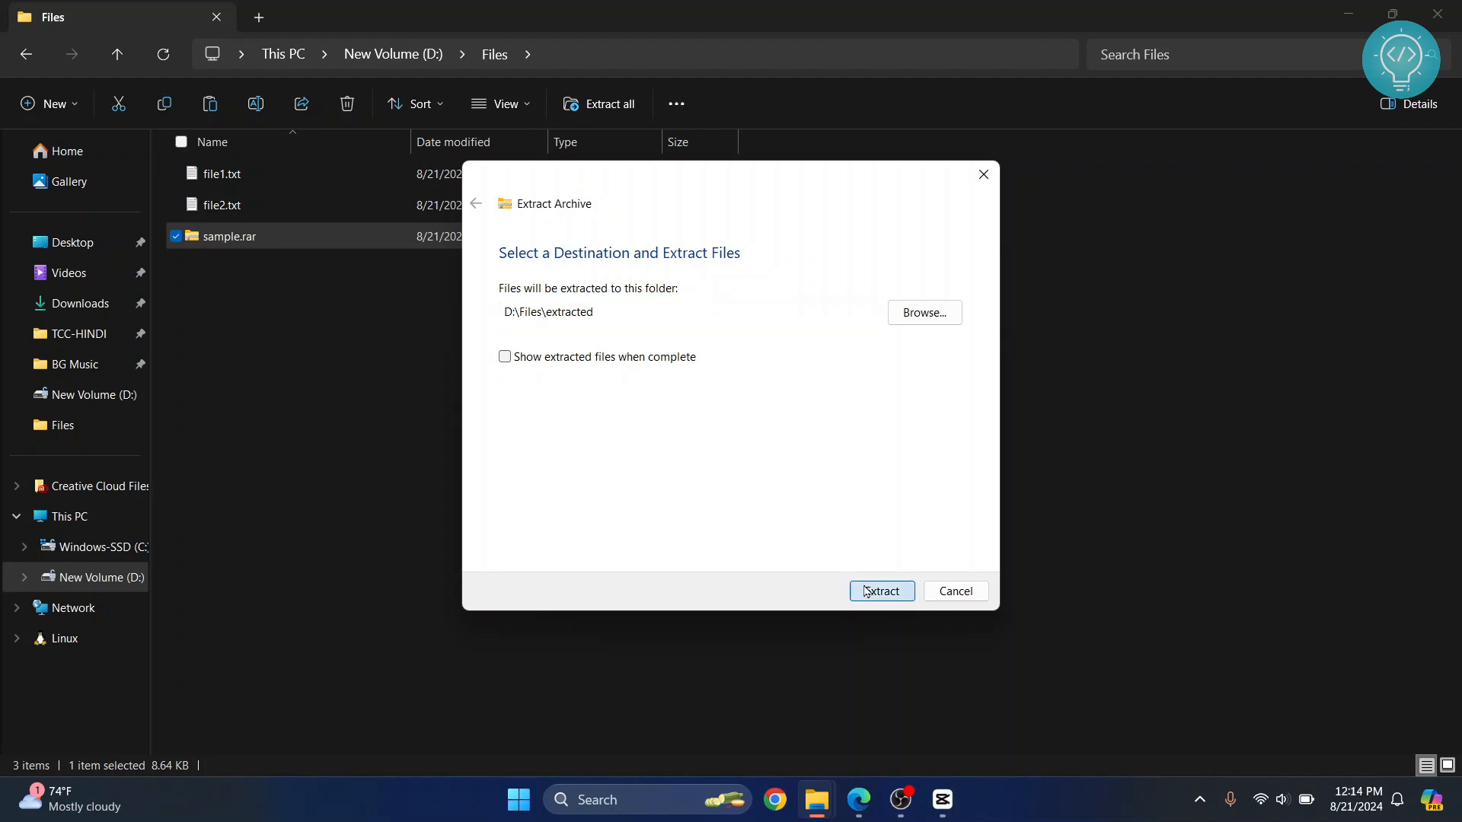
left_click(880, 591)
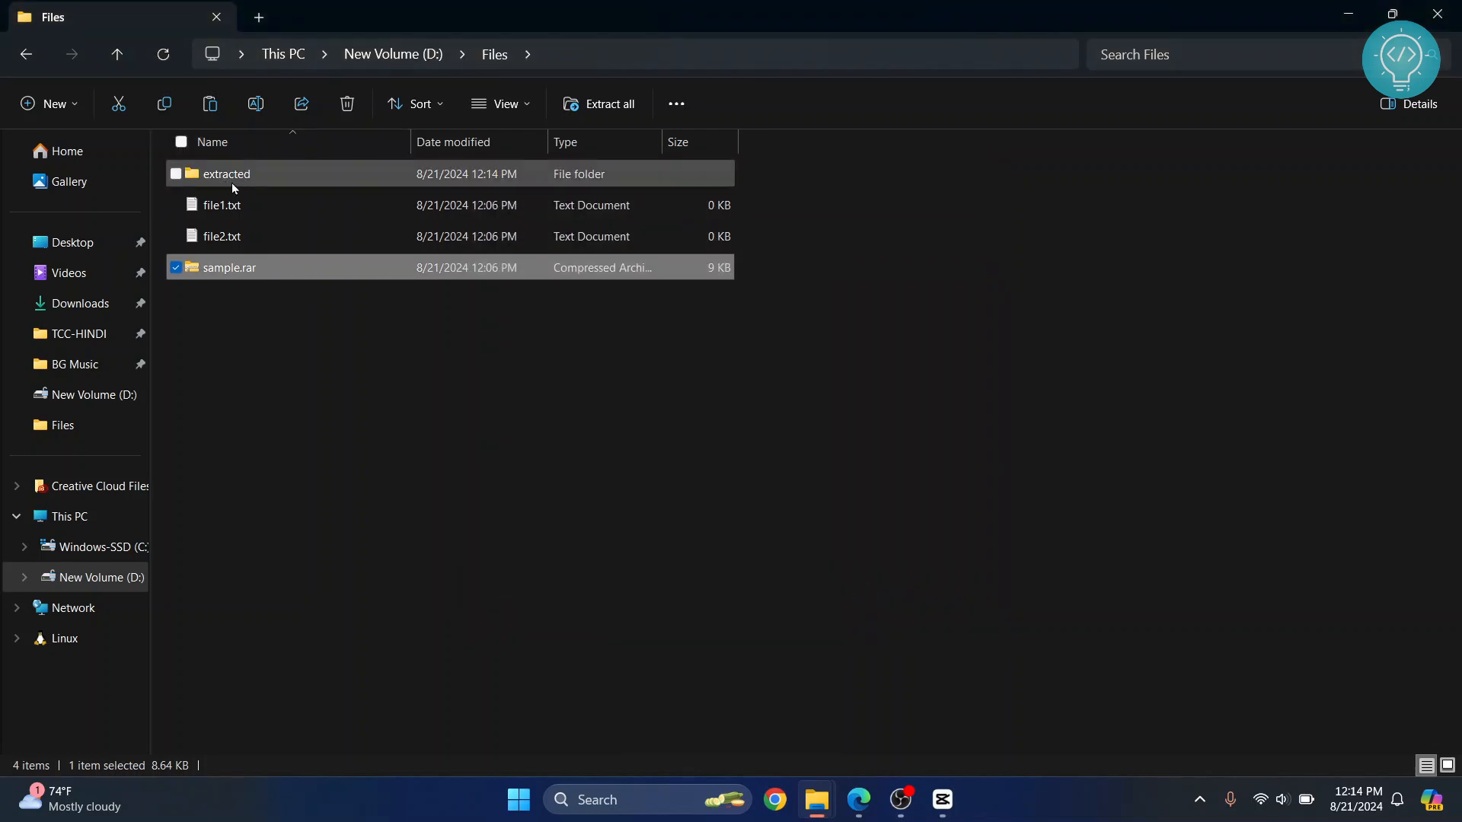
double_click(226, 173)
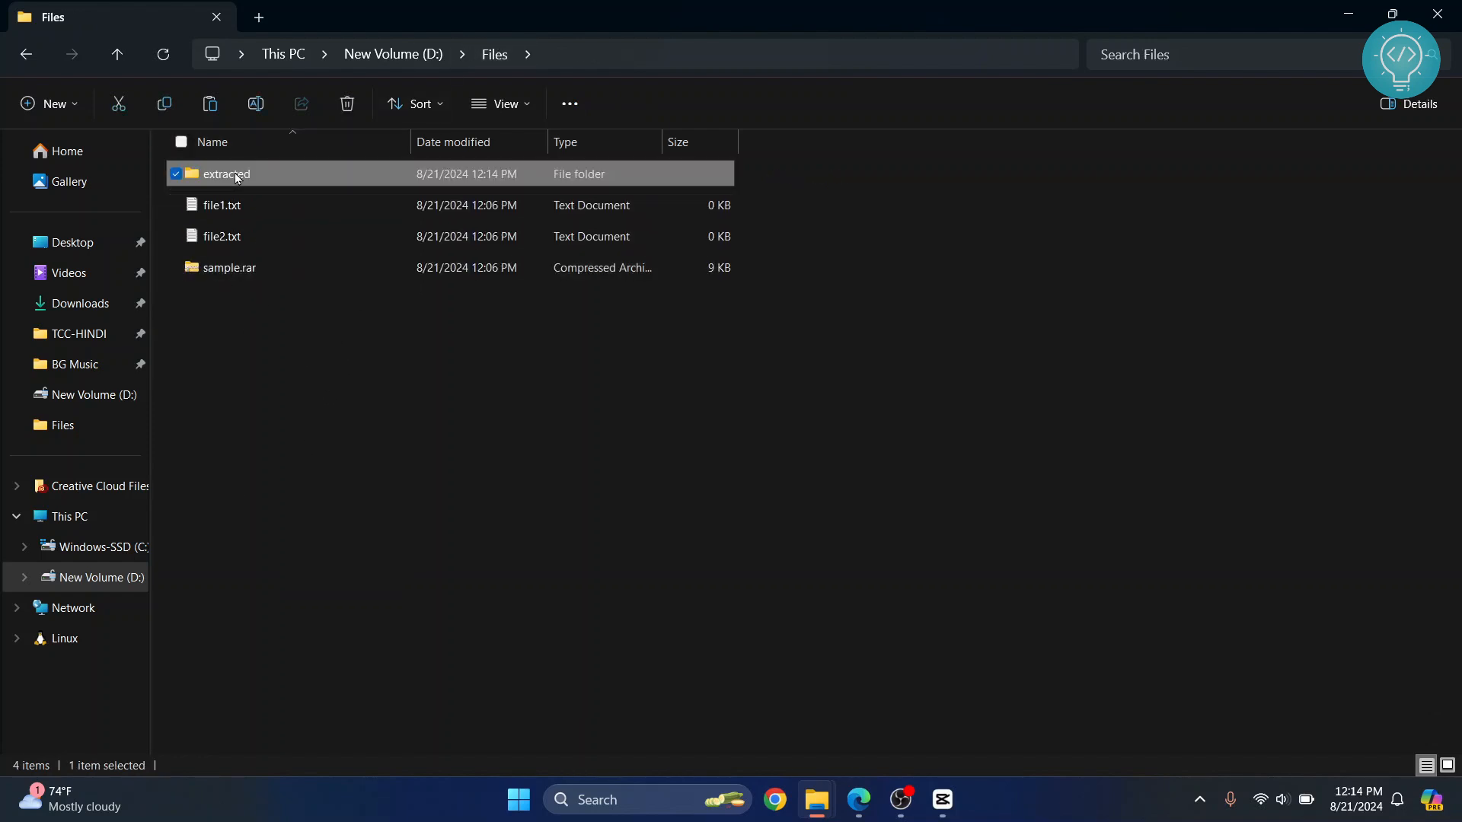
double_click(225, 174)
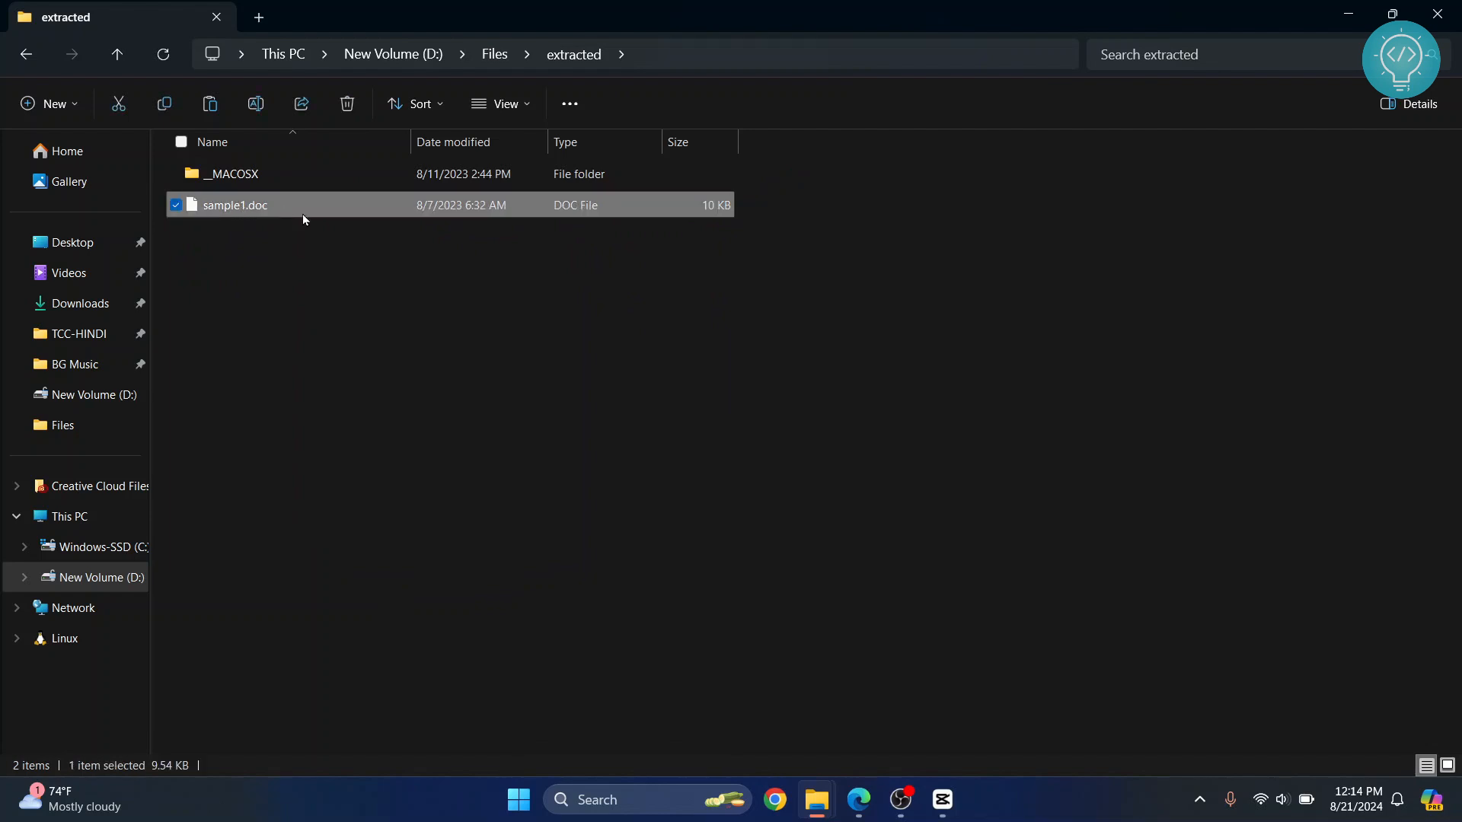
mouse_move(312, 261)
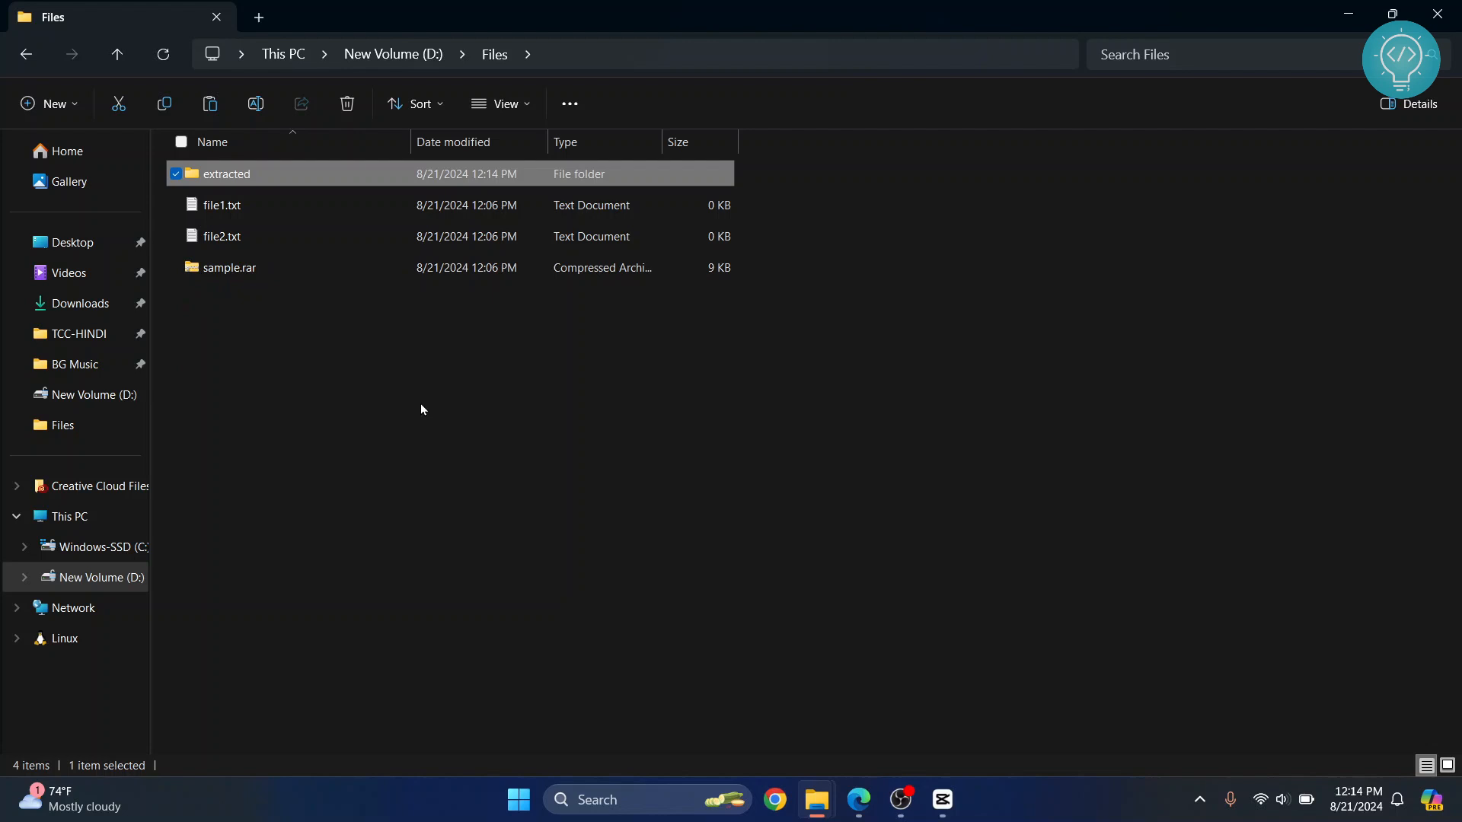
- Select file1.txt and file2.txt together and show their context menu with the ZIP option
left_click(421, 410)
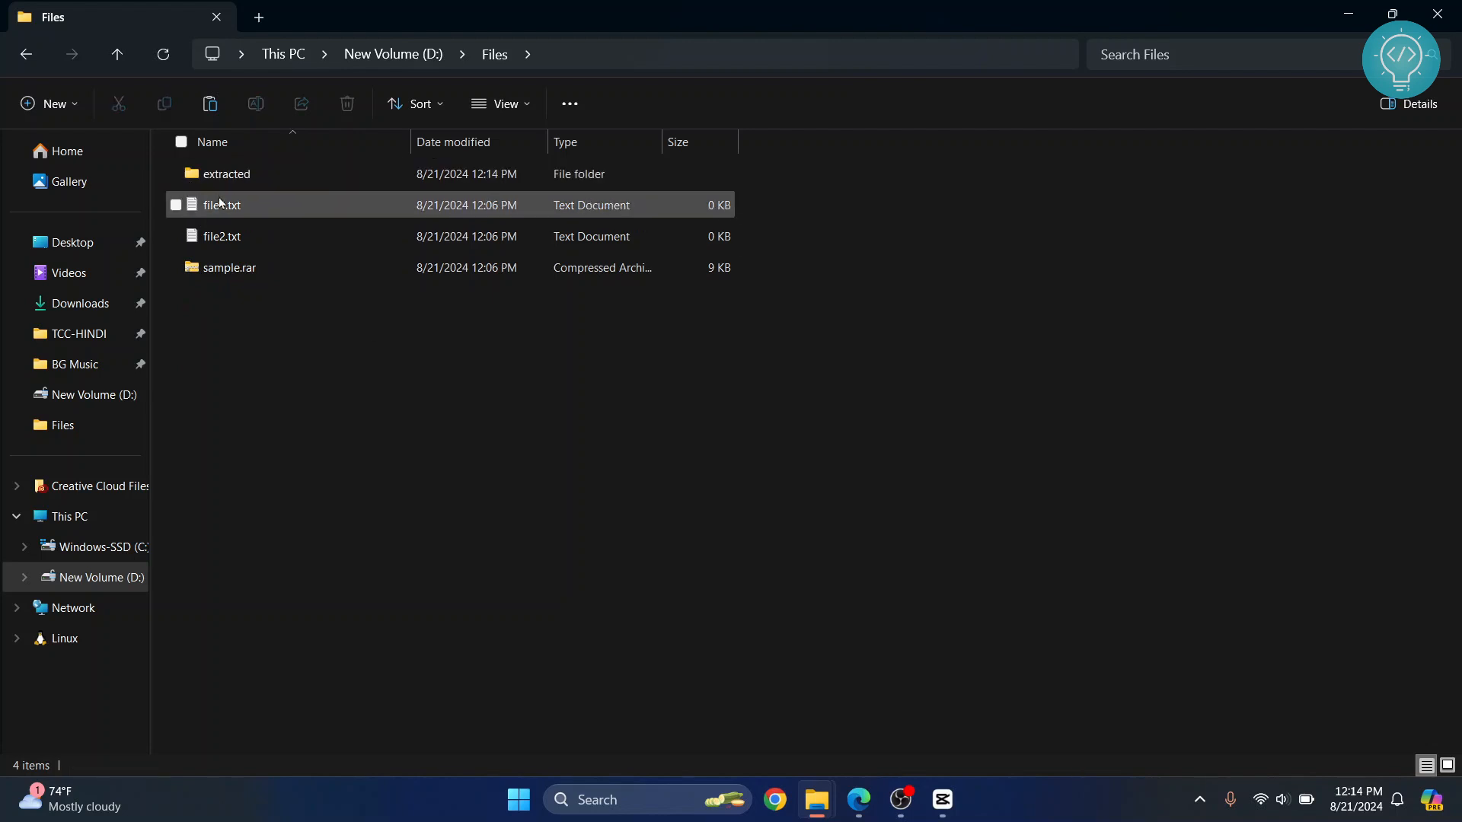
left_click(221, 236)
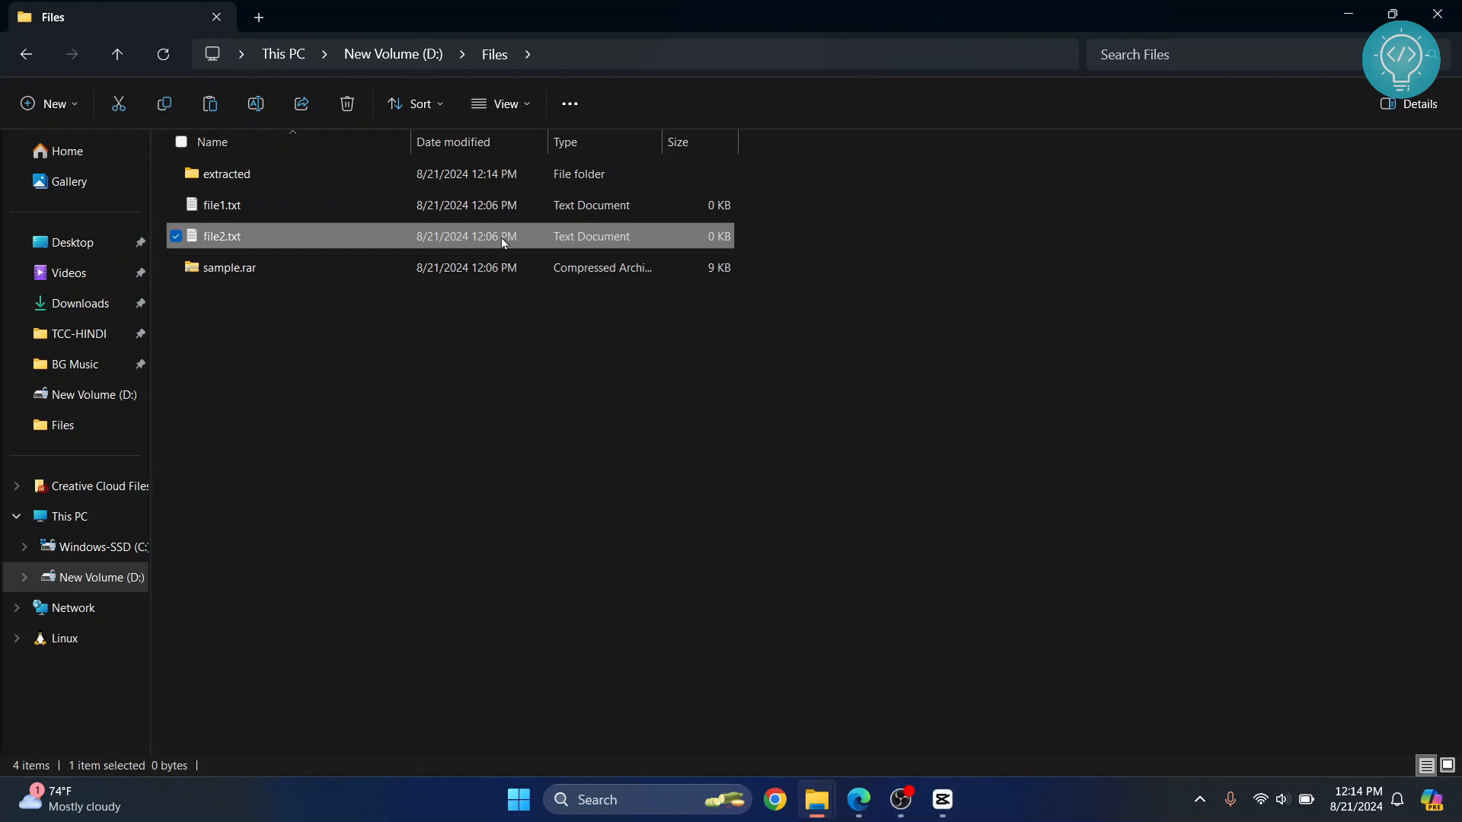
left_click(221, 205)
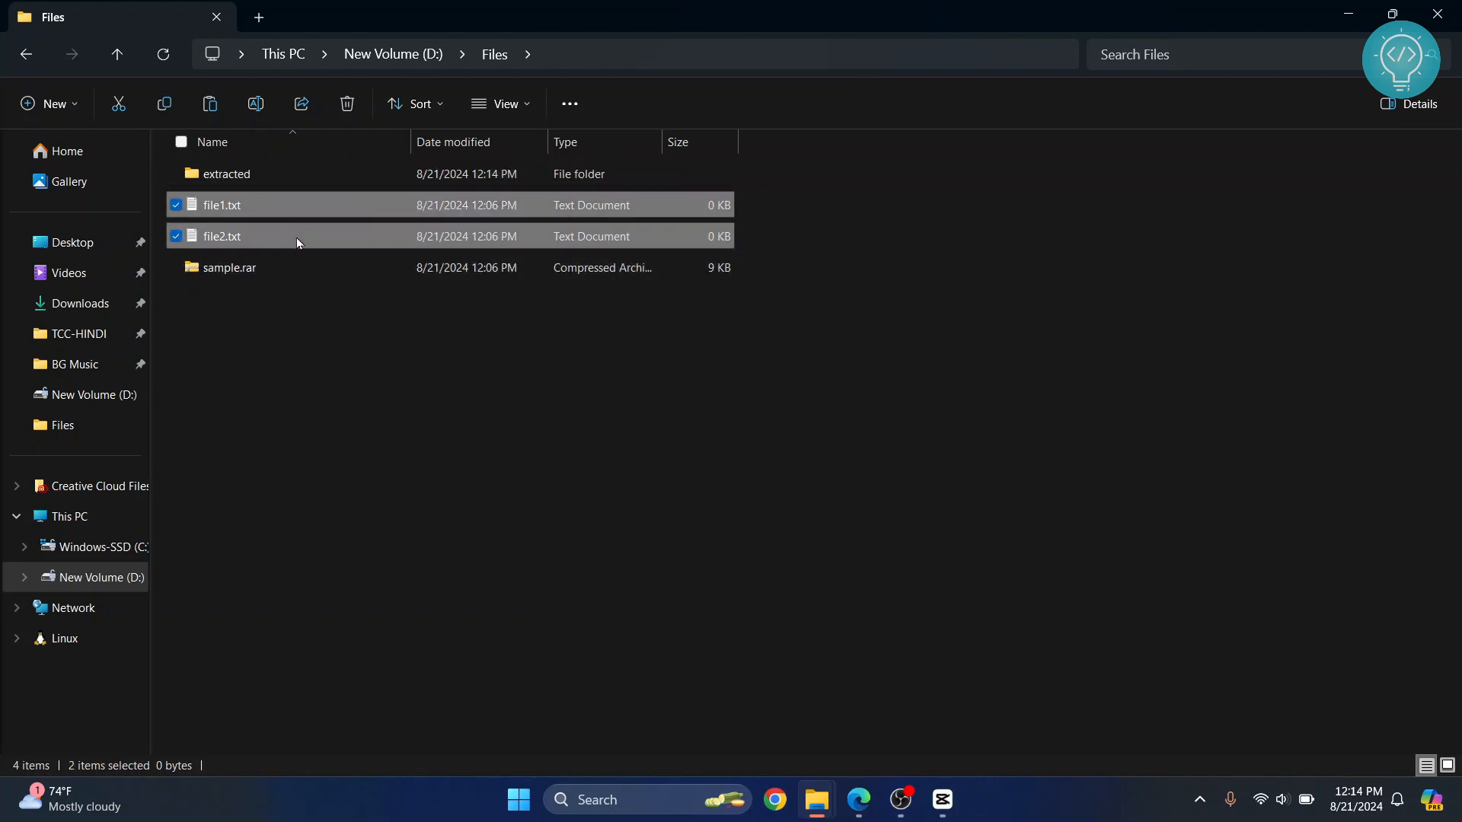
right_click(296, 243)
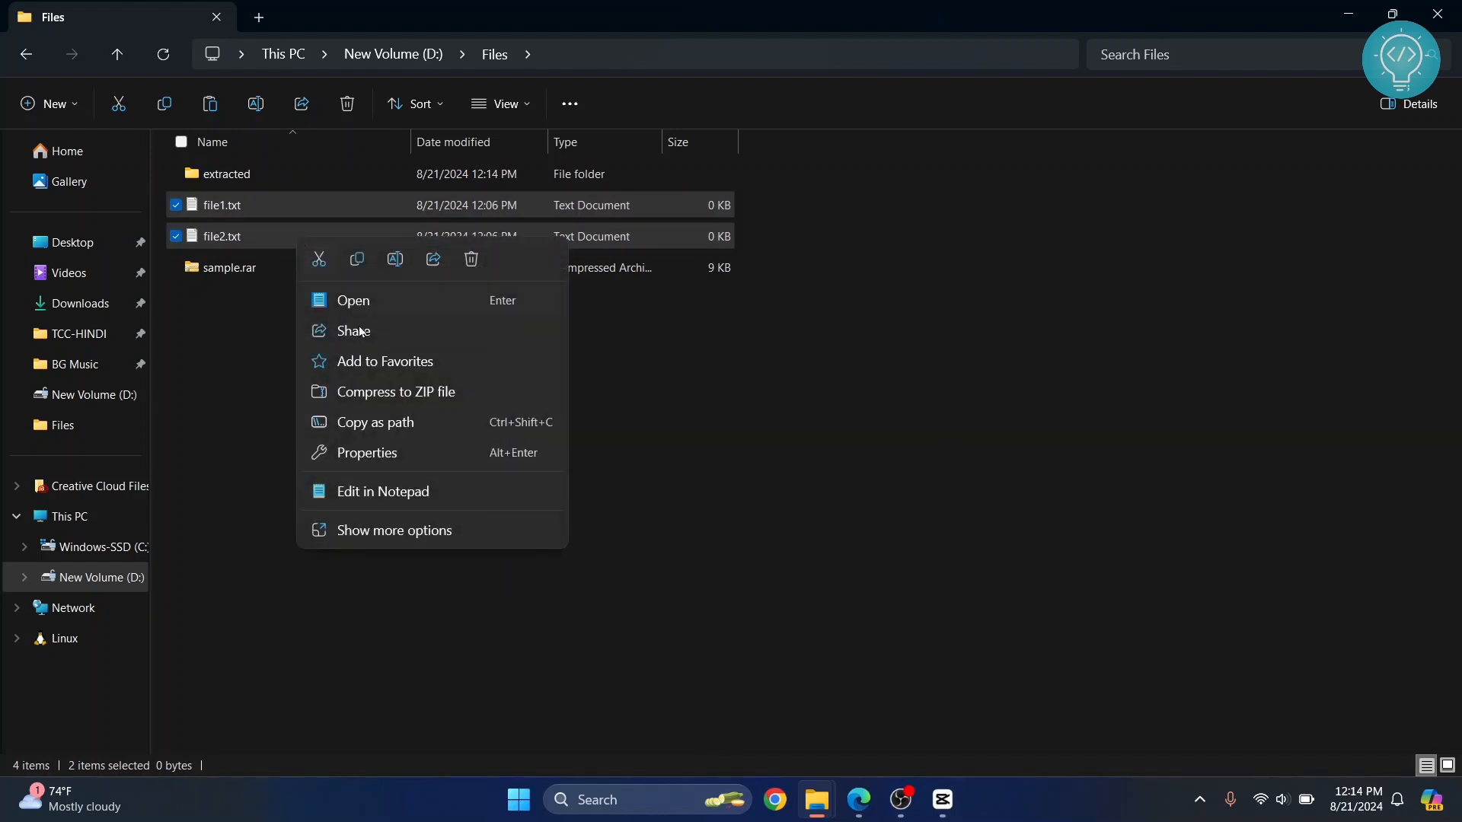
mouse_move(374, 399)
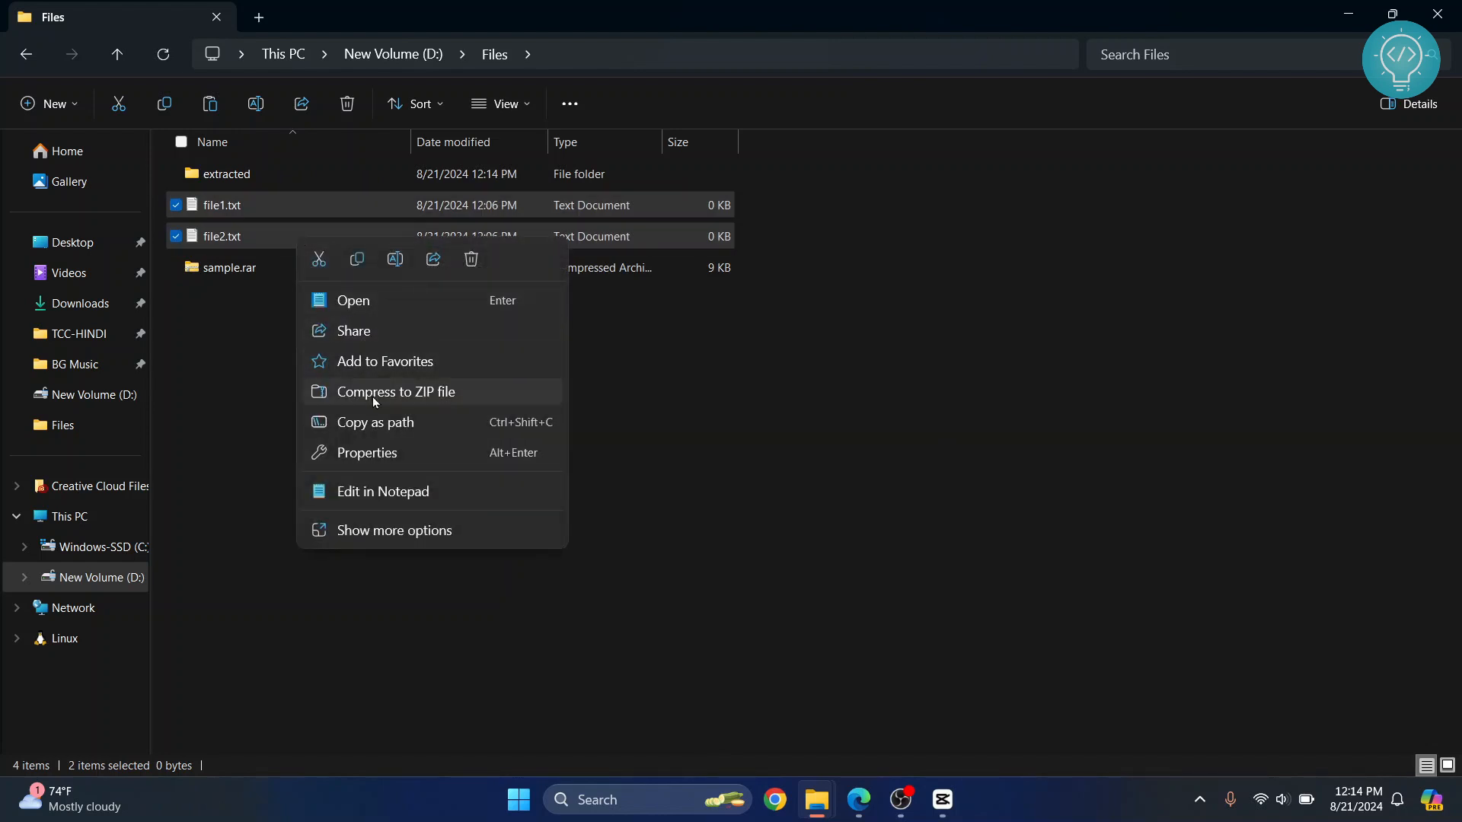
mouse_move(421, 400)
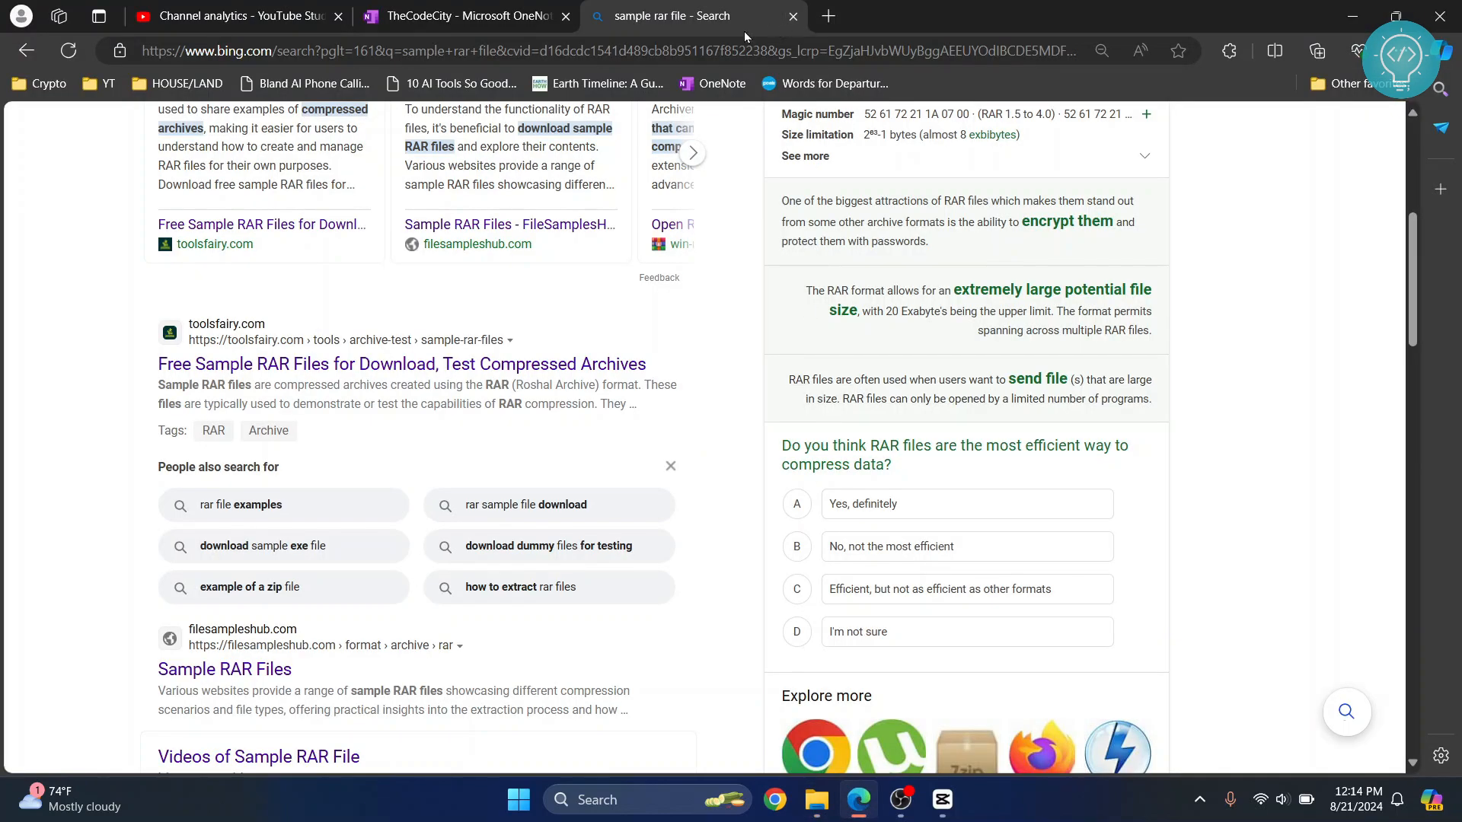
- Search Bing for winrar, visit the results, then return to the Files folder window
scroll("up", 3)
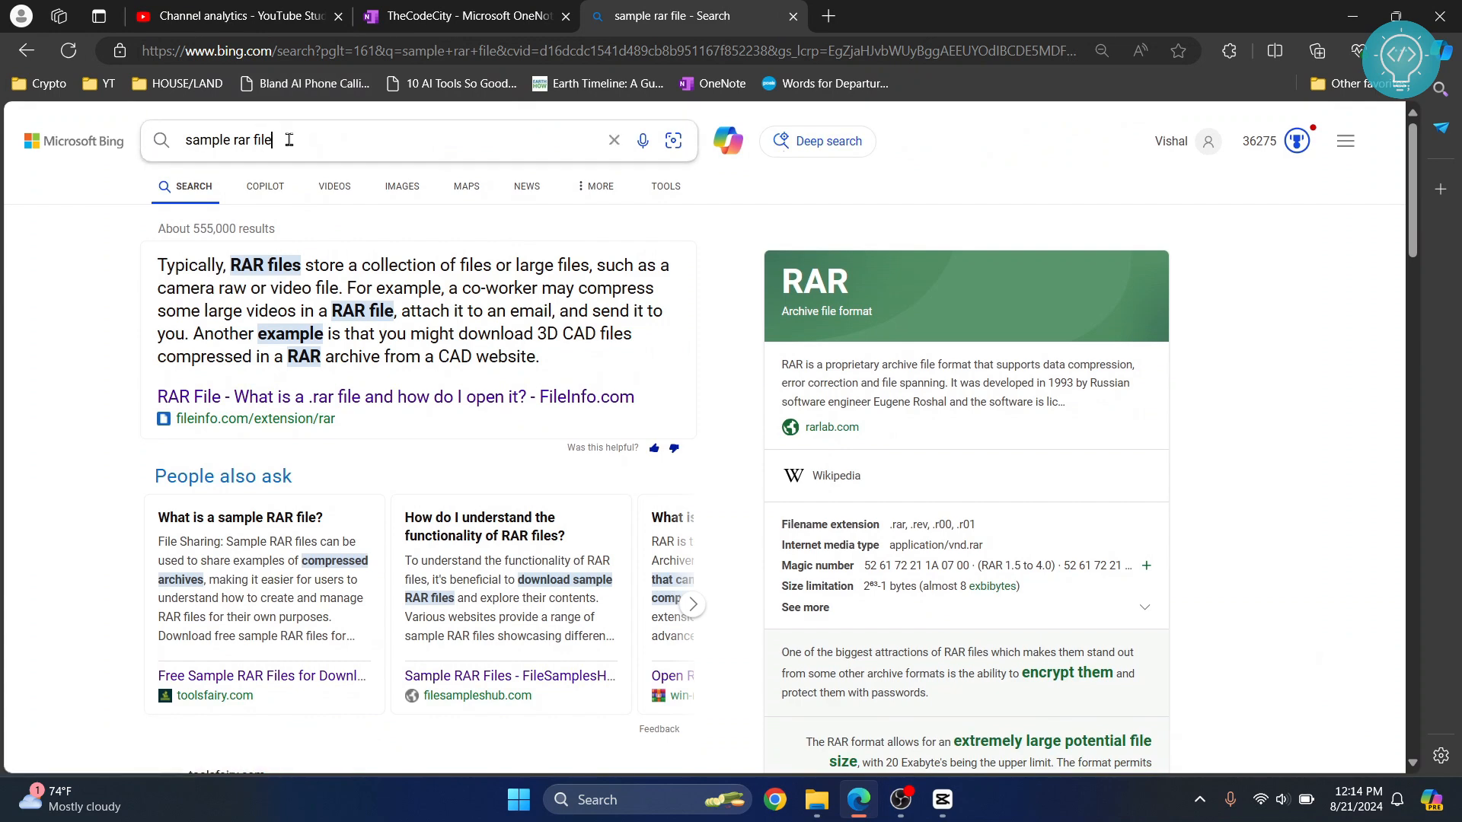
type("windows 11 iso download")
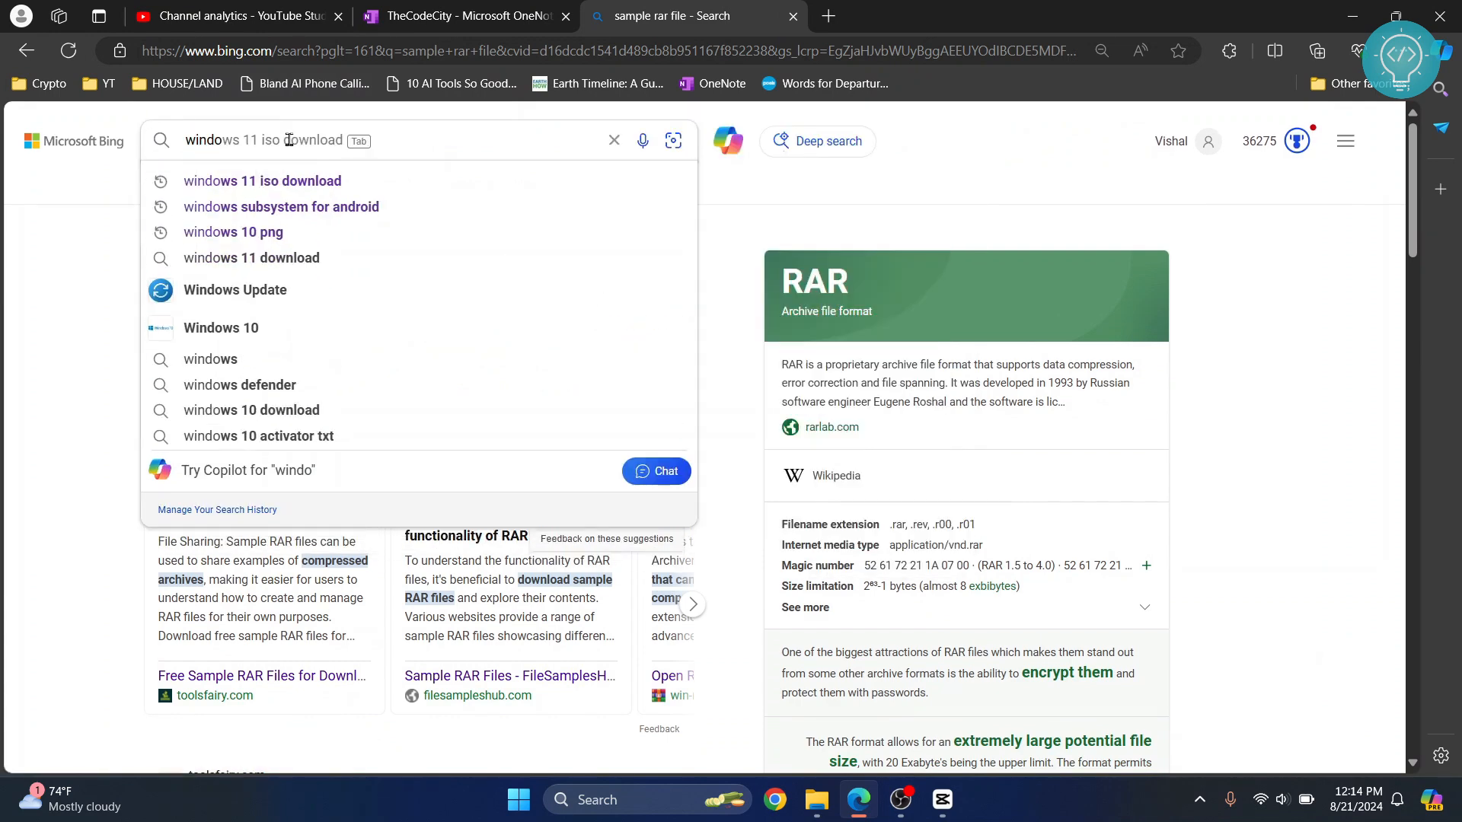
type("wira")
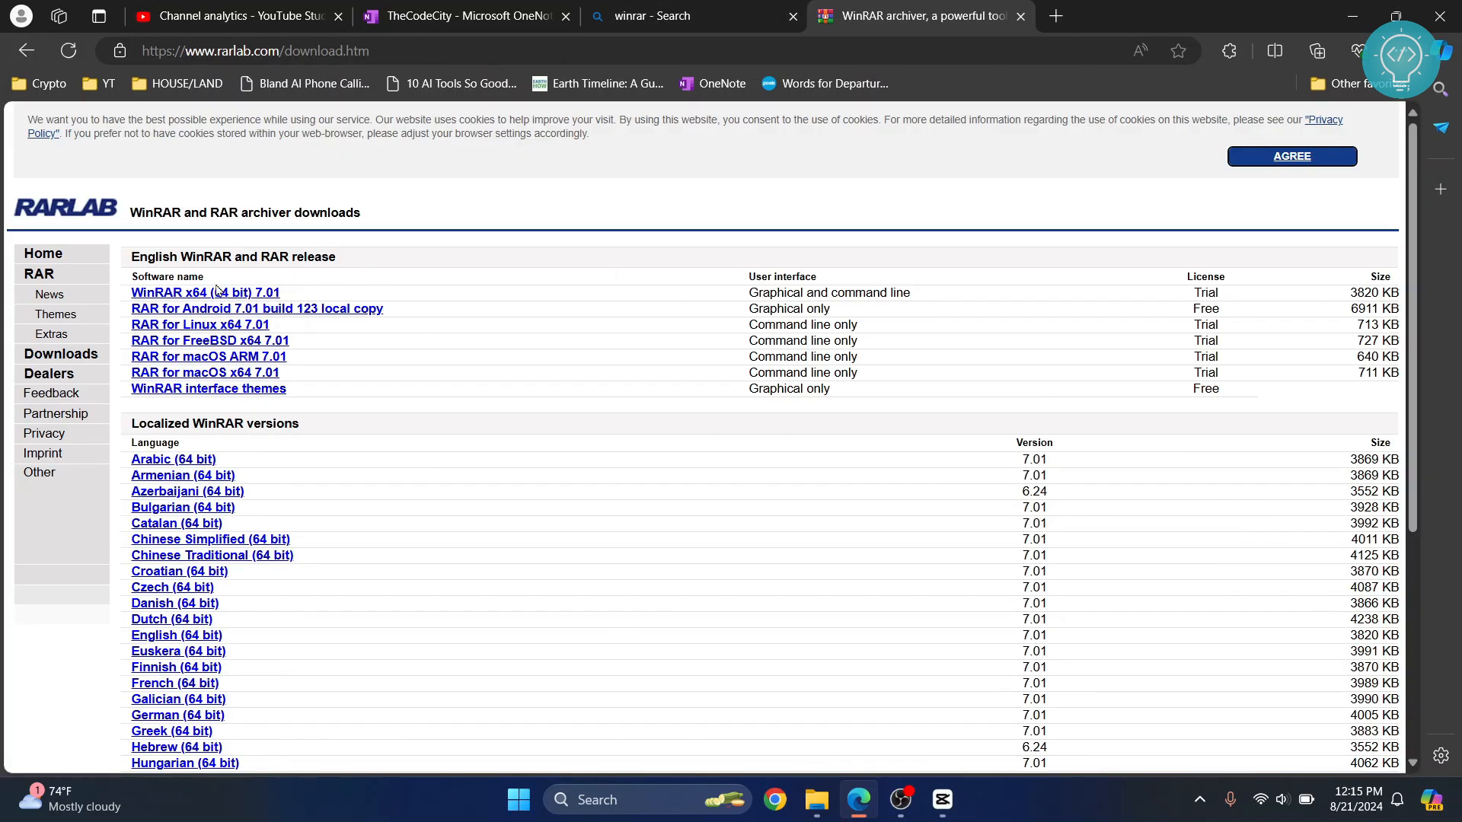
left_click(667, 15)
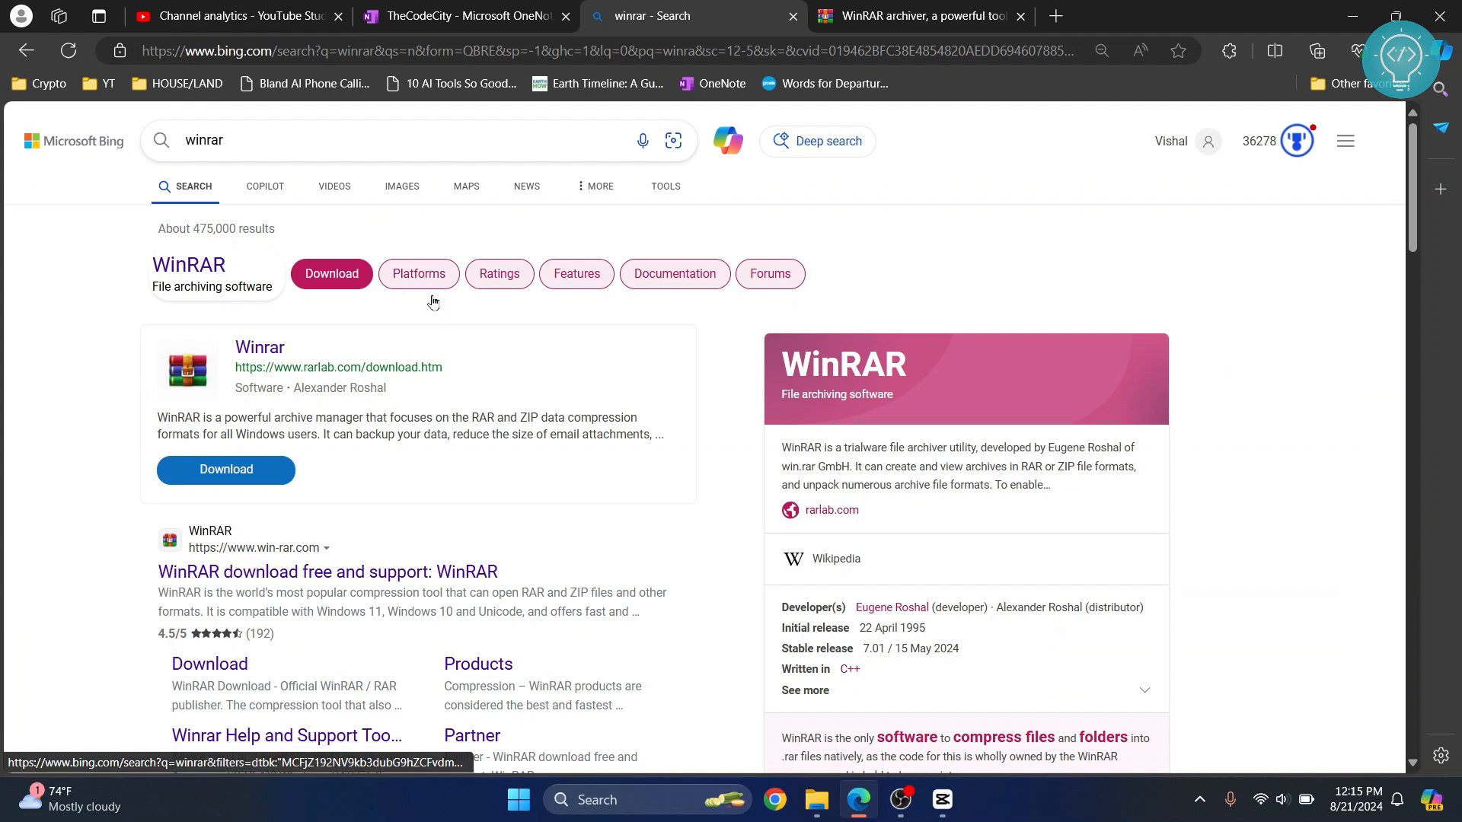
left_click(816, 807)
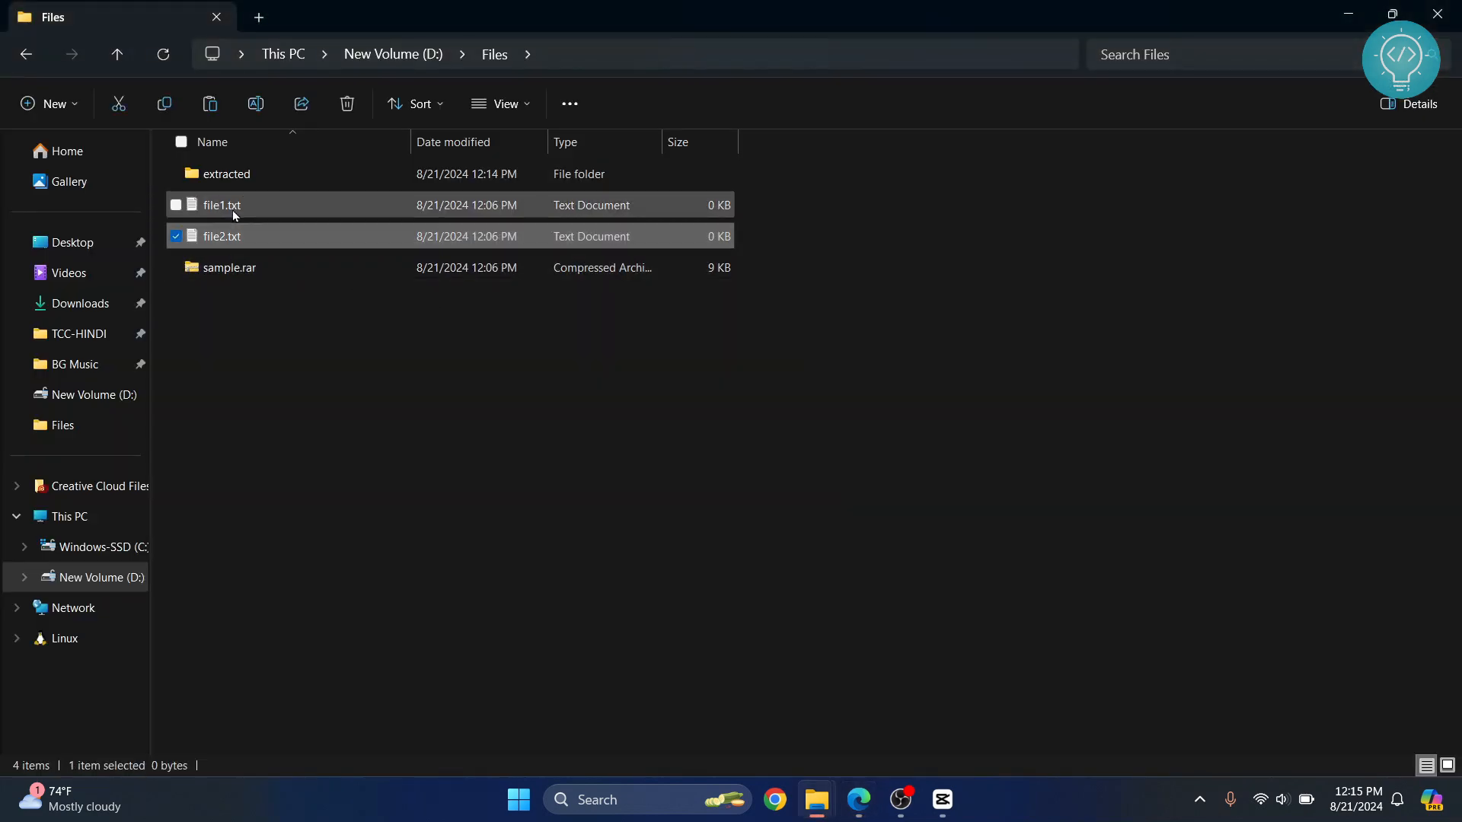
- Dismiss the text files' context menu and reopen the extracted folder listing __MACOSX and sample1.doc
right_click(221, 204)
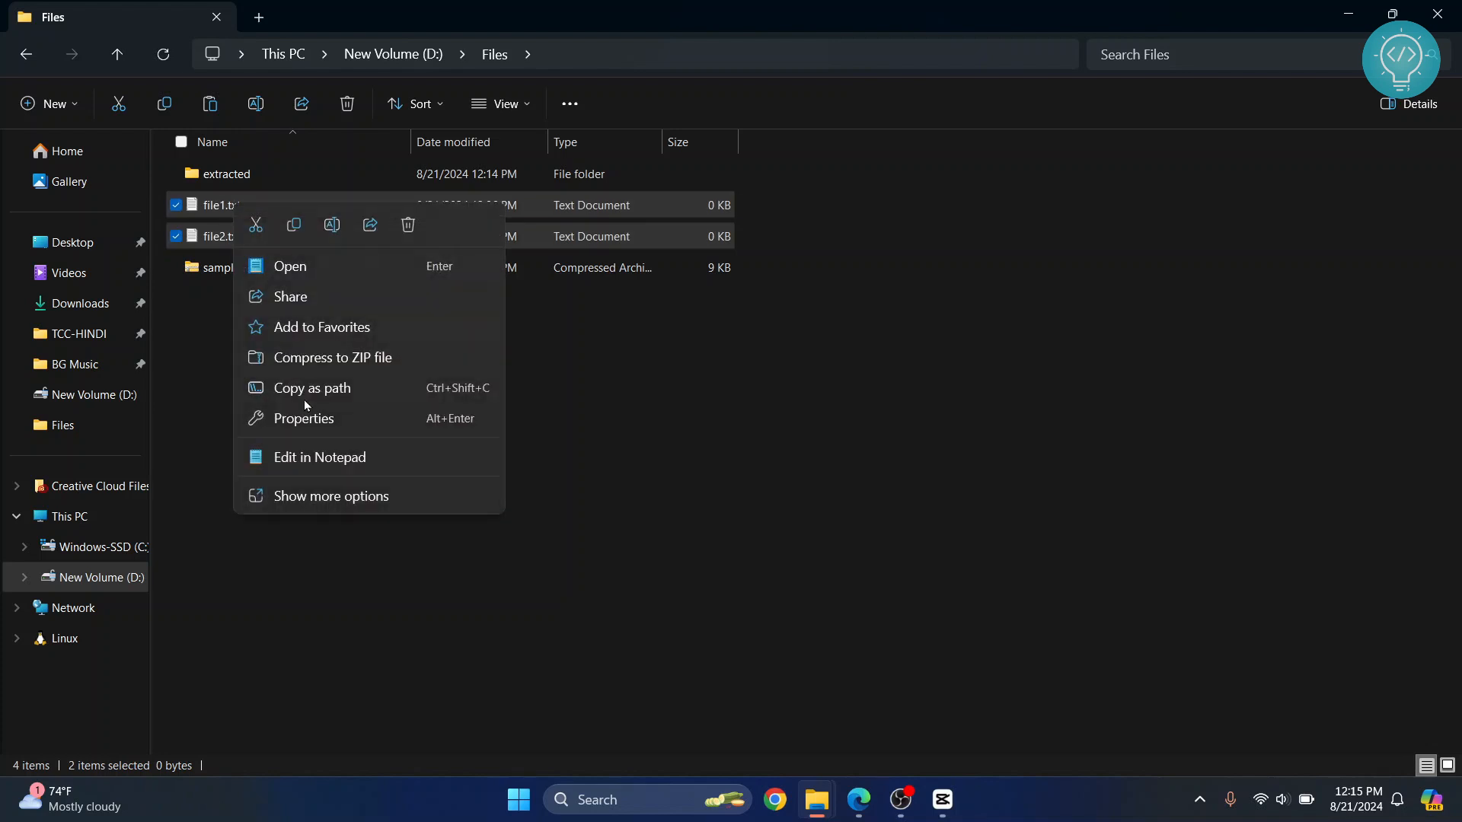
mouse_move(379, 357)
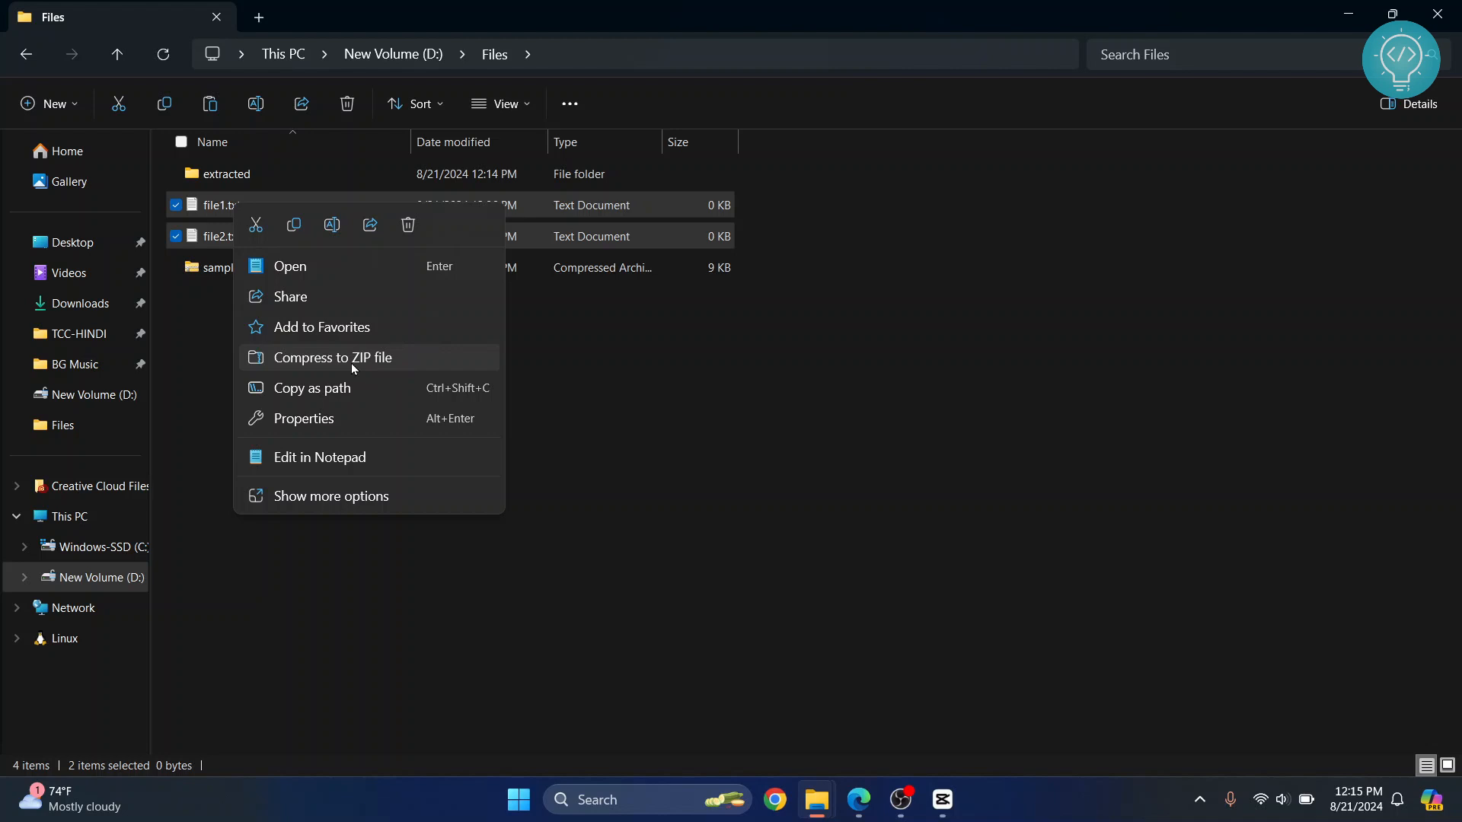
mouse_move(311, 362)
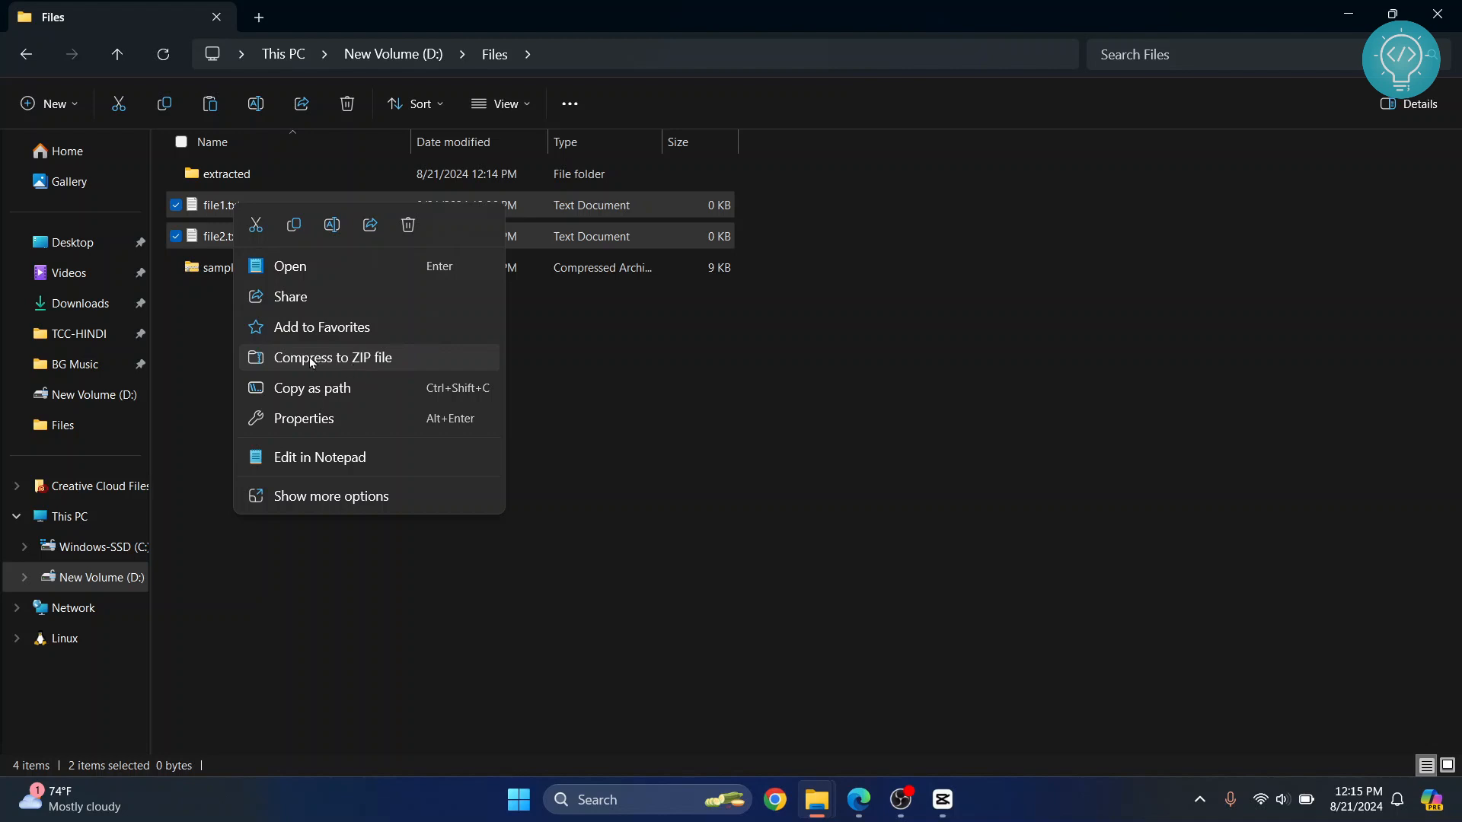
left_click(605, 413)
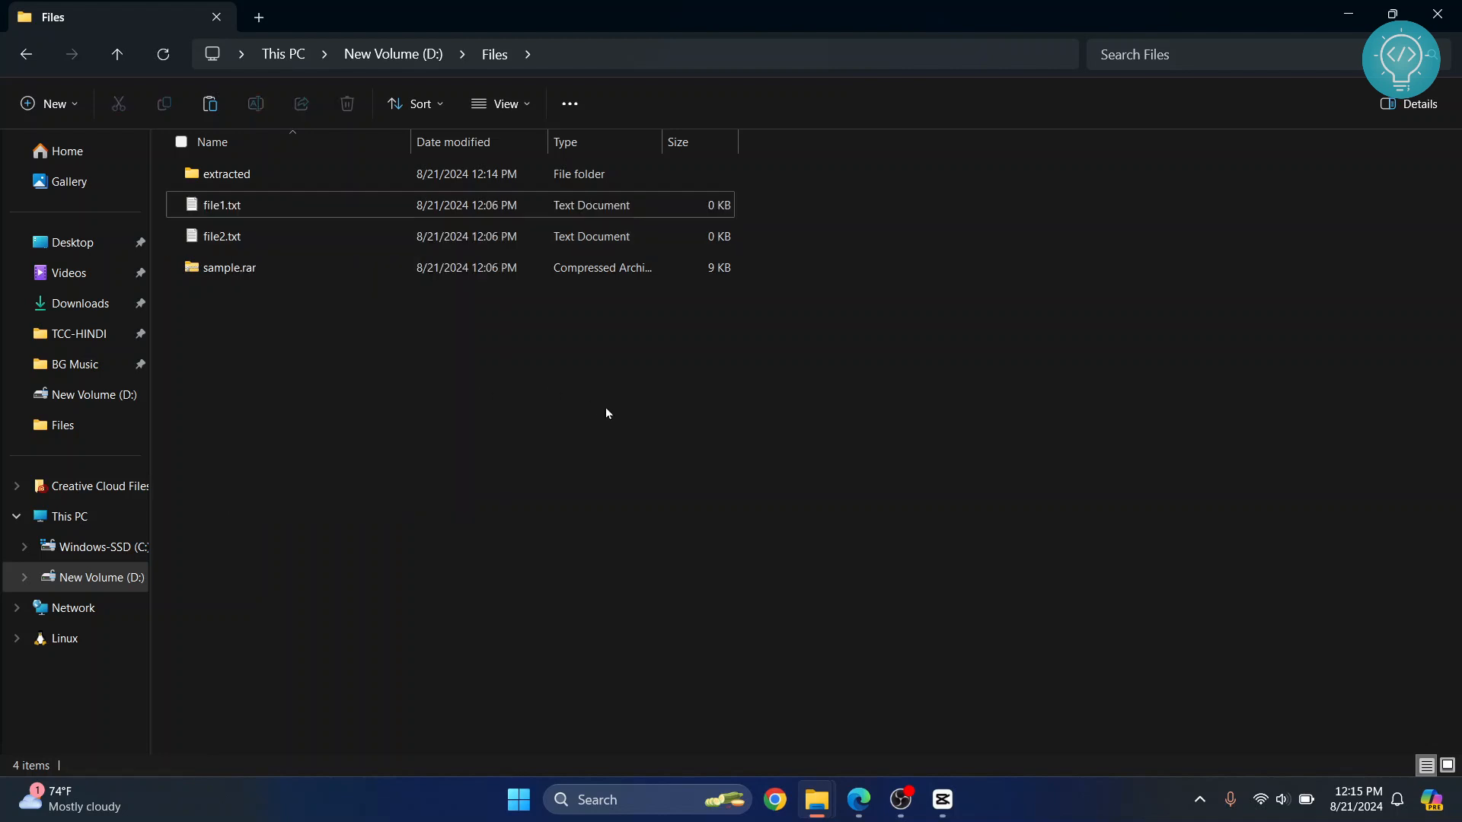
left_click(228, 268)
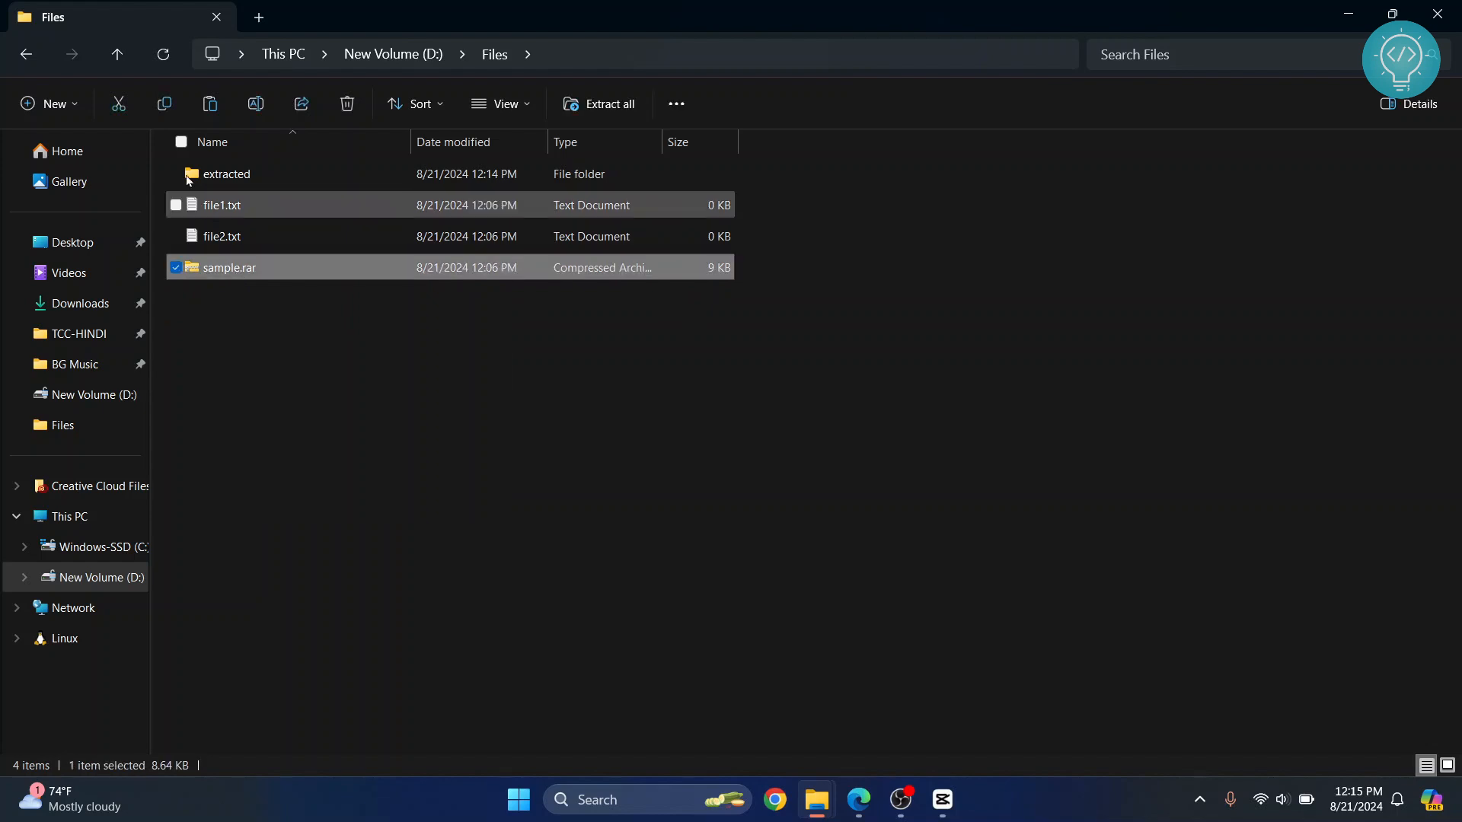
double_click(227, 173)
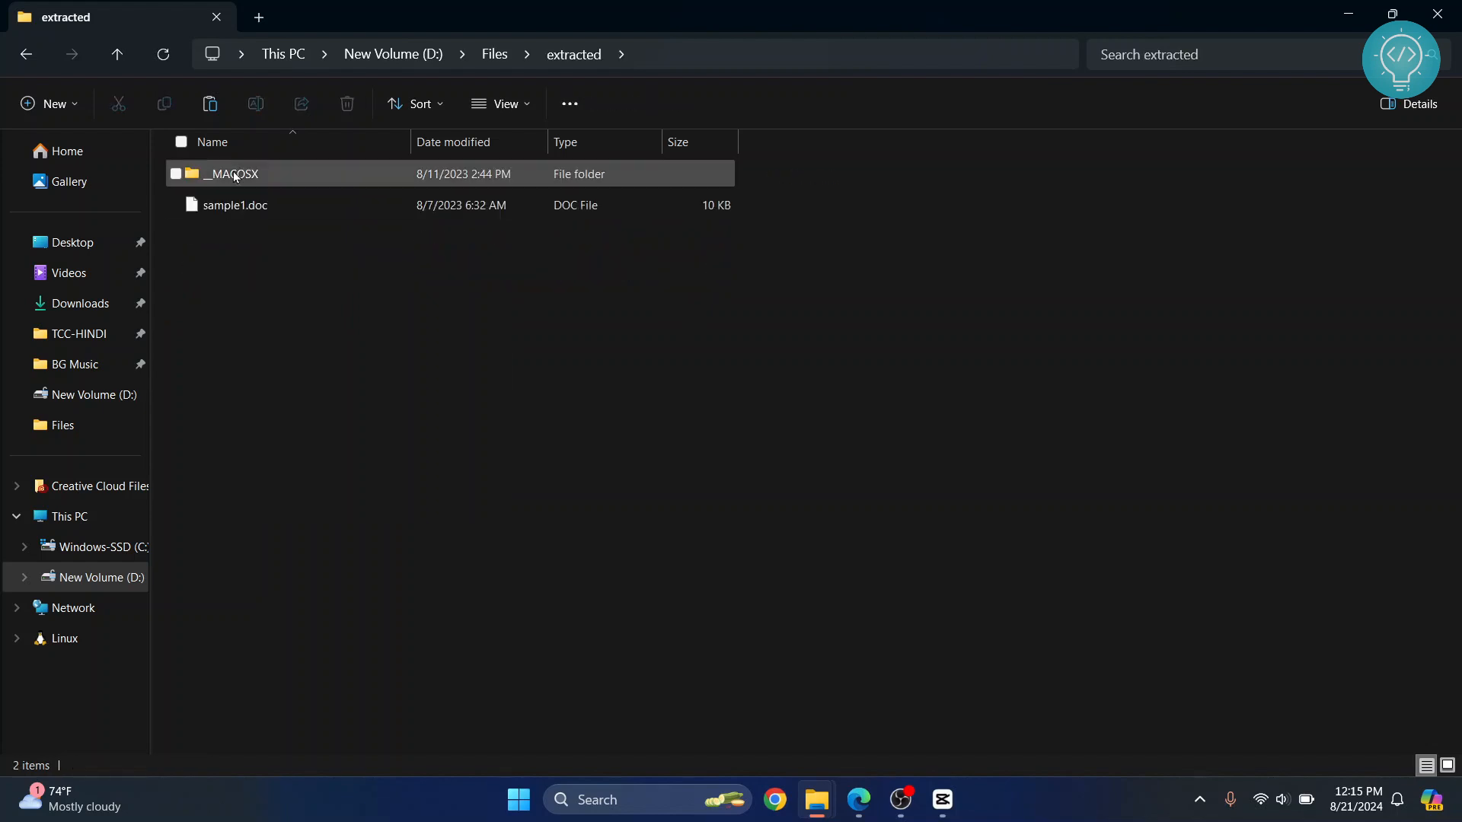